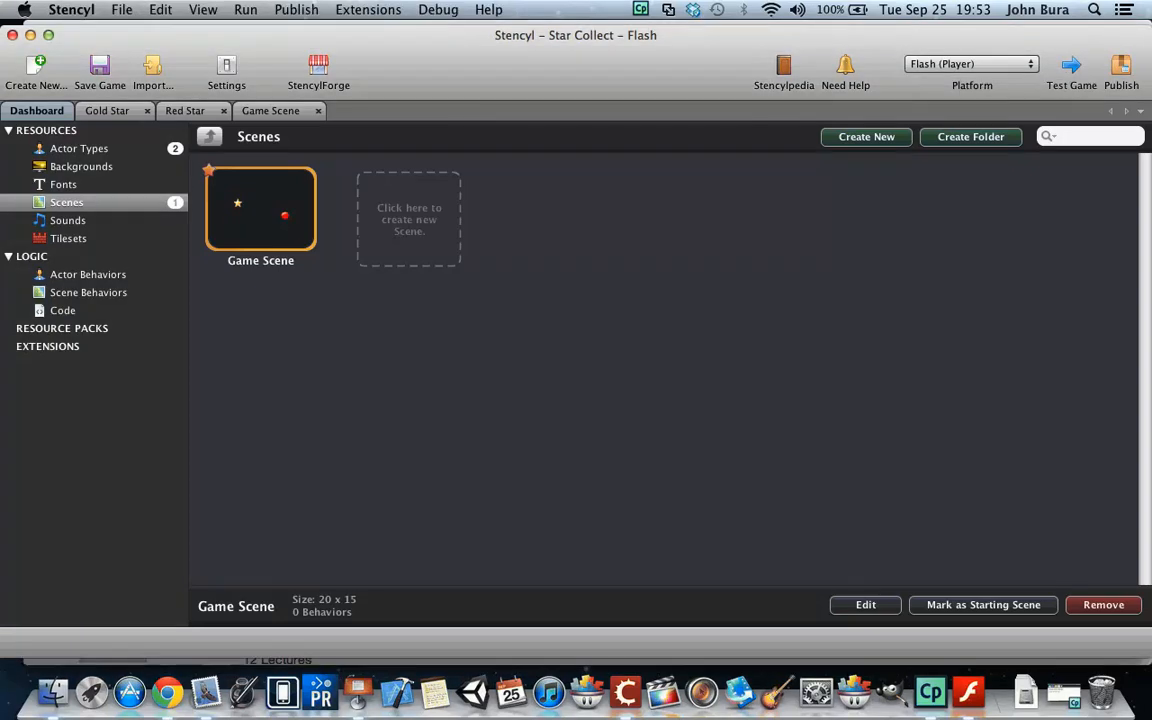
Step: Preview the game, then create a new scene behavior named Game Scene Behavior
click(1071, 70)
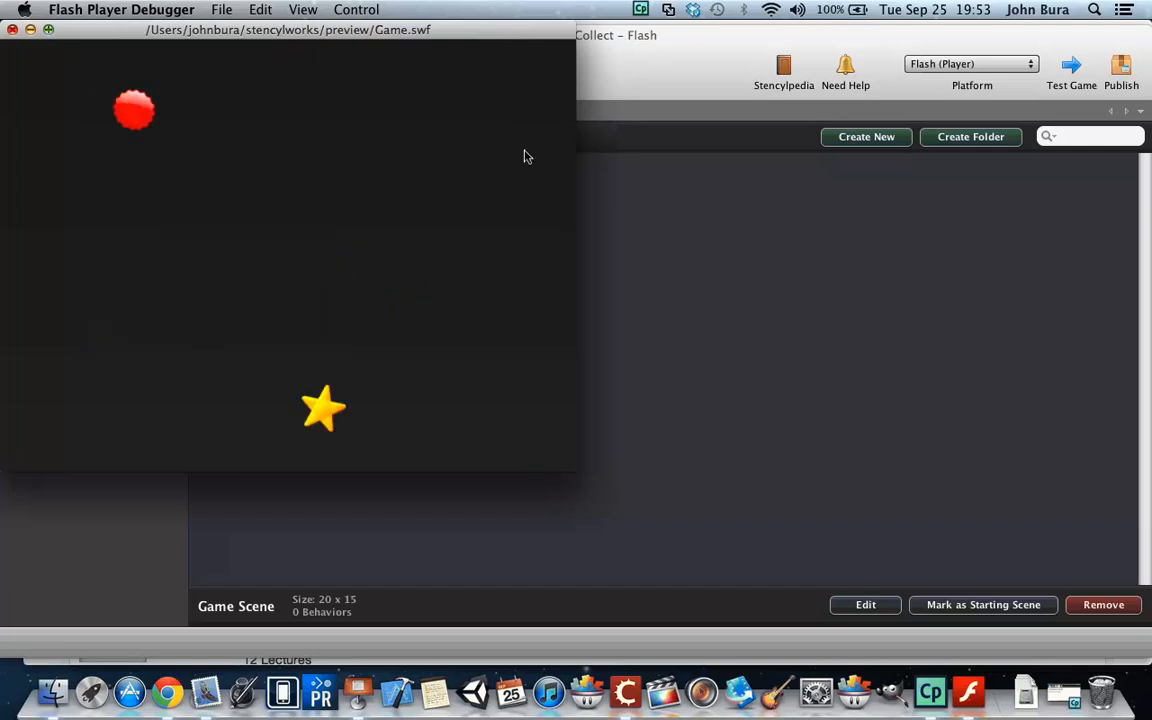
mouse_move(378, 152)
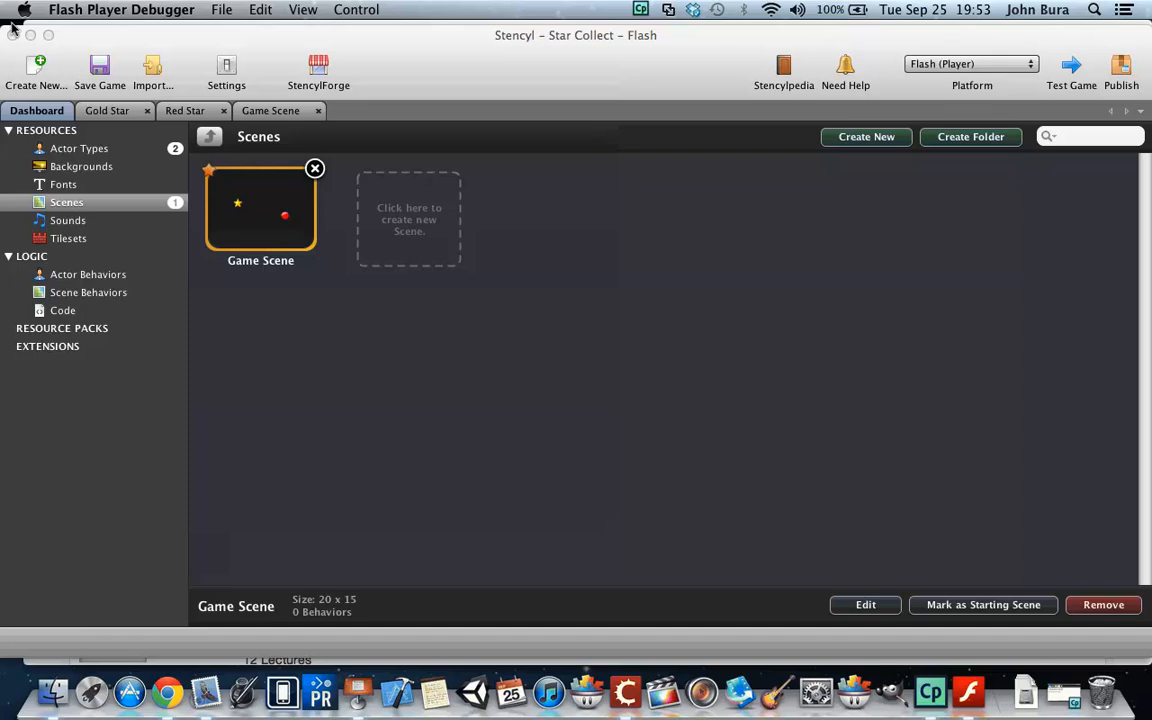
mouse_move(28, 30)
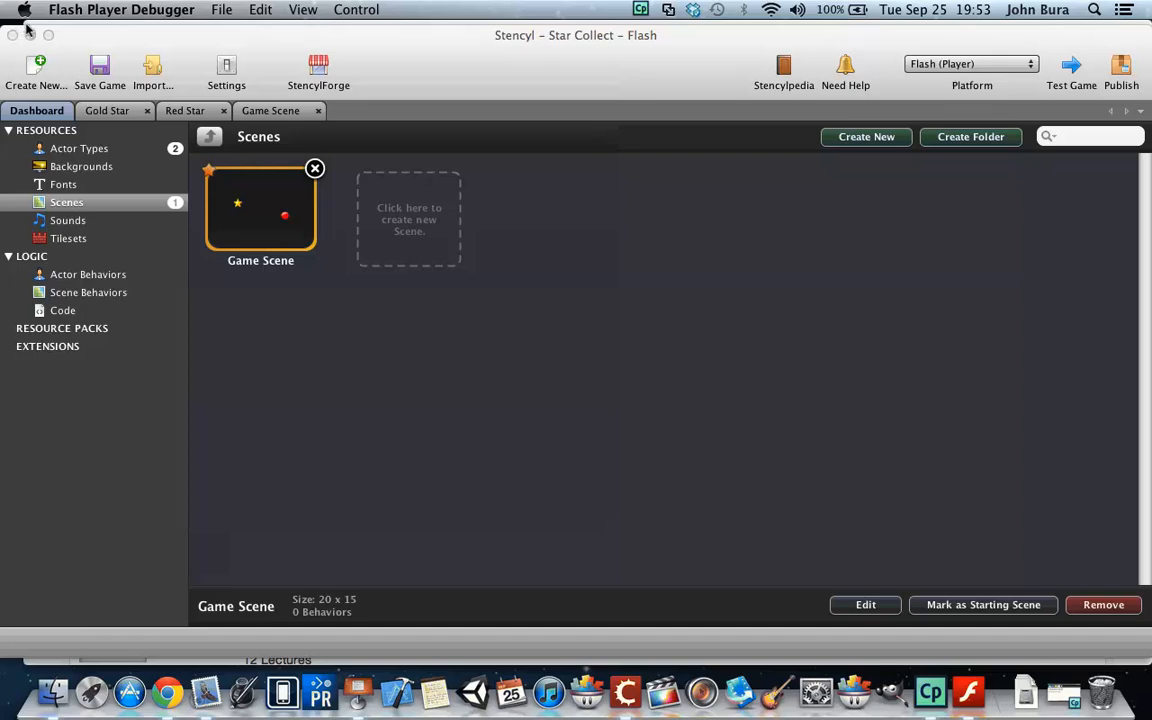
click(90, 292)
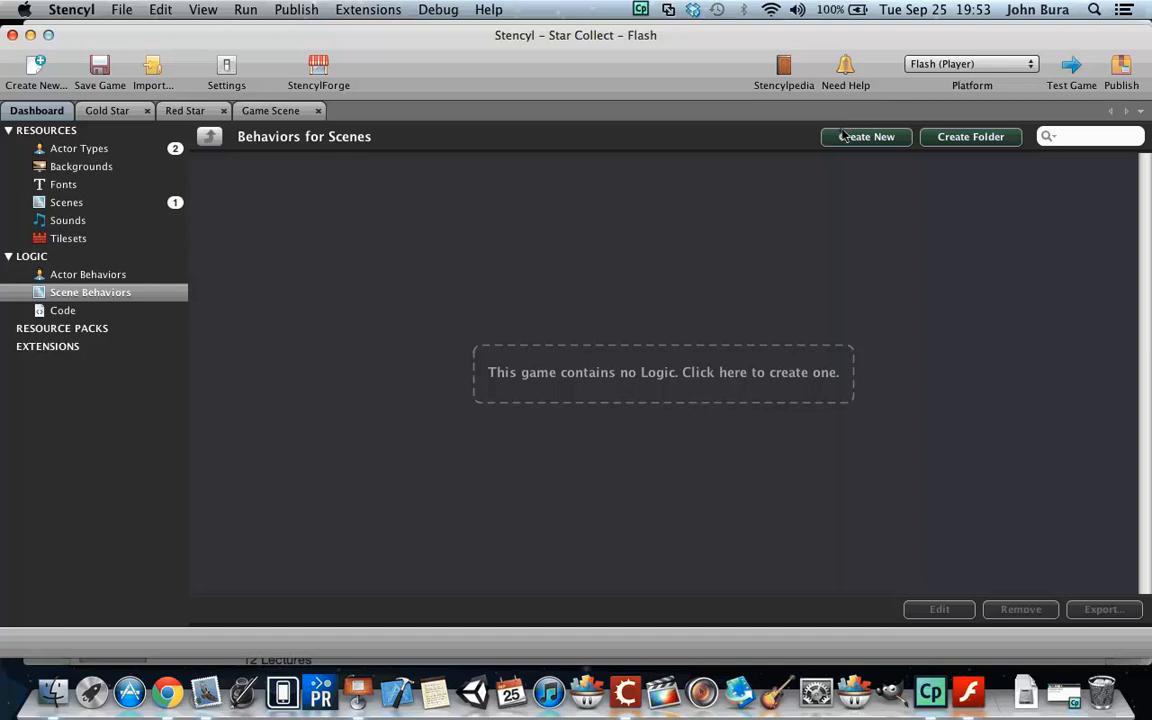
click(865, 136)
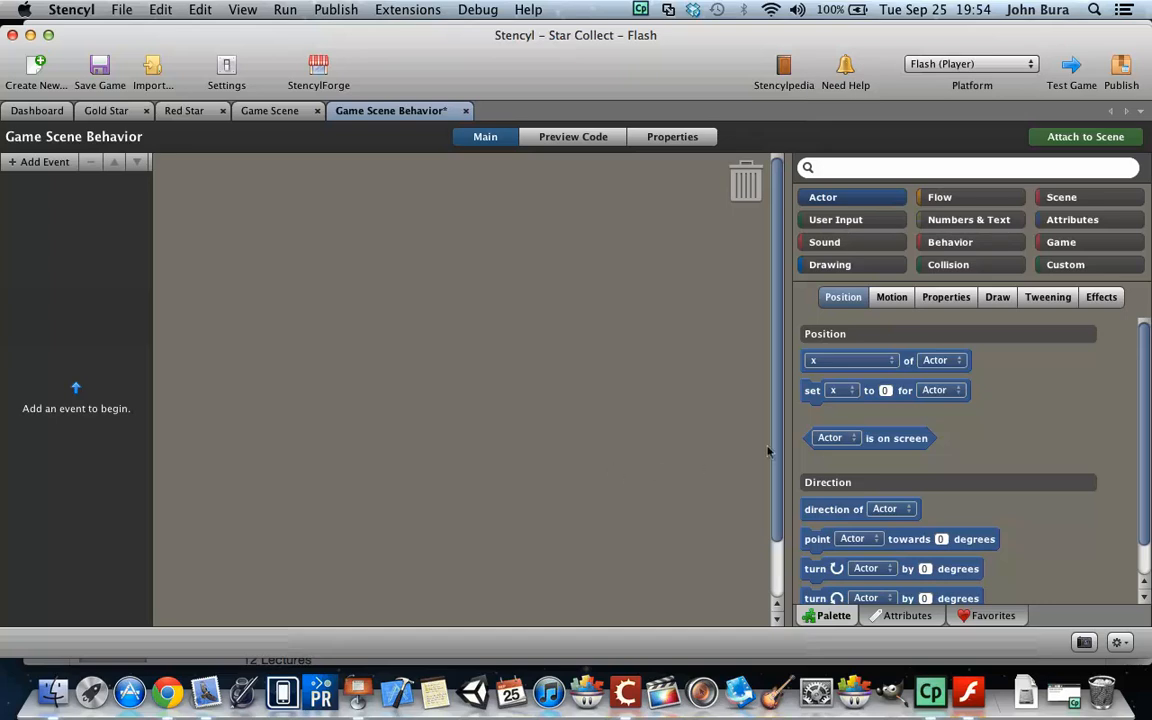
click(1085, 136)
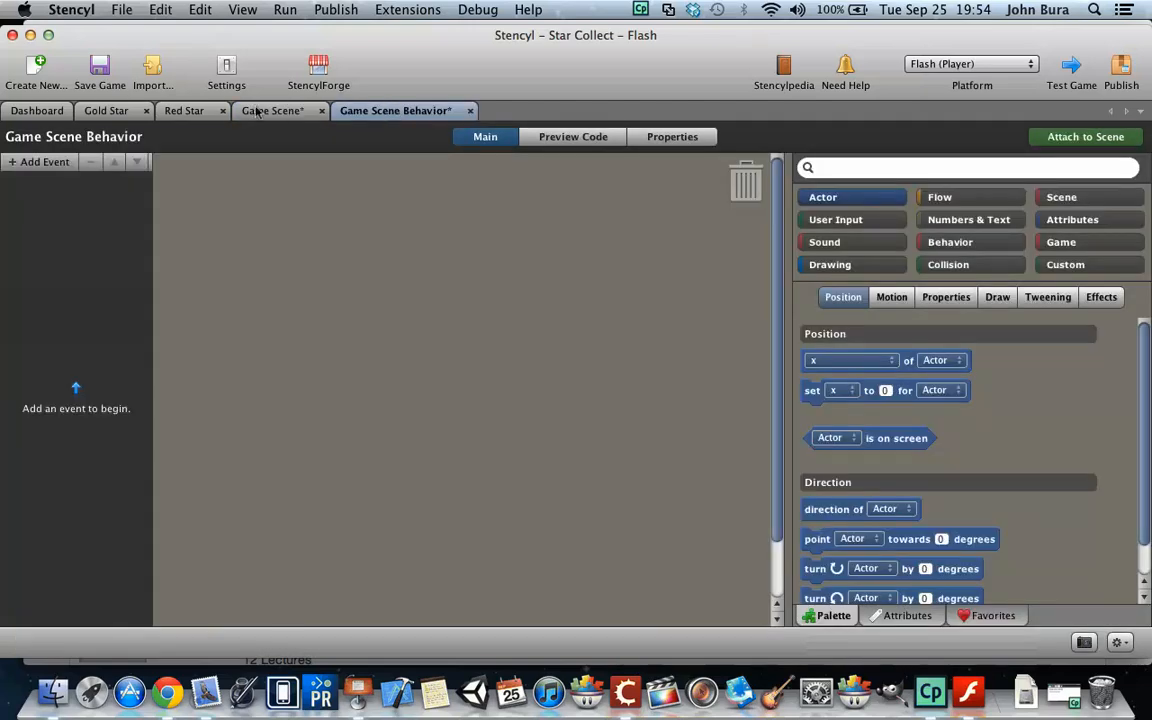
Step: Add a when-created event holding a do-every-3-seconds timer block
click(44, 161)
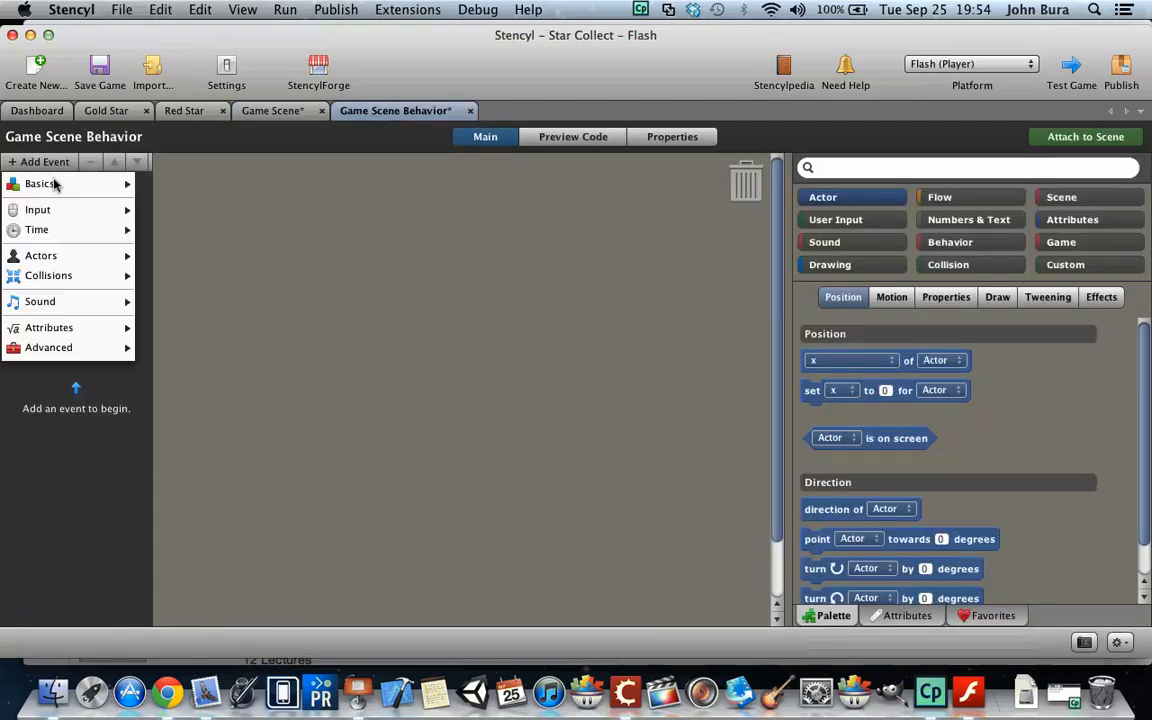
click(40, 183)
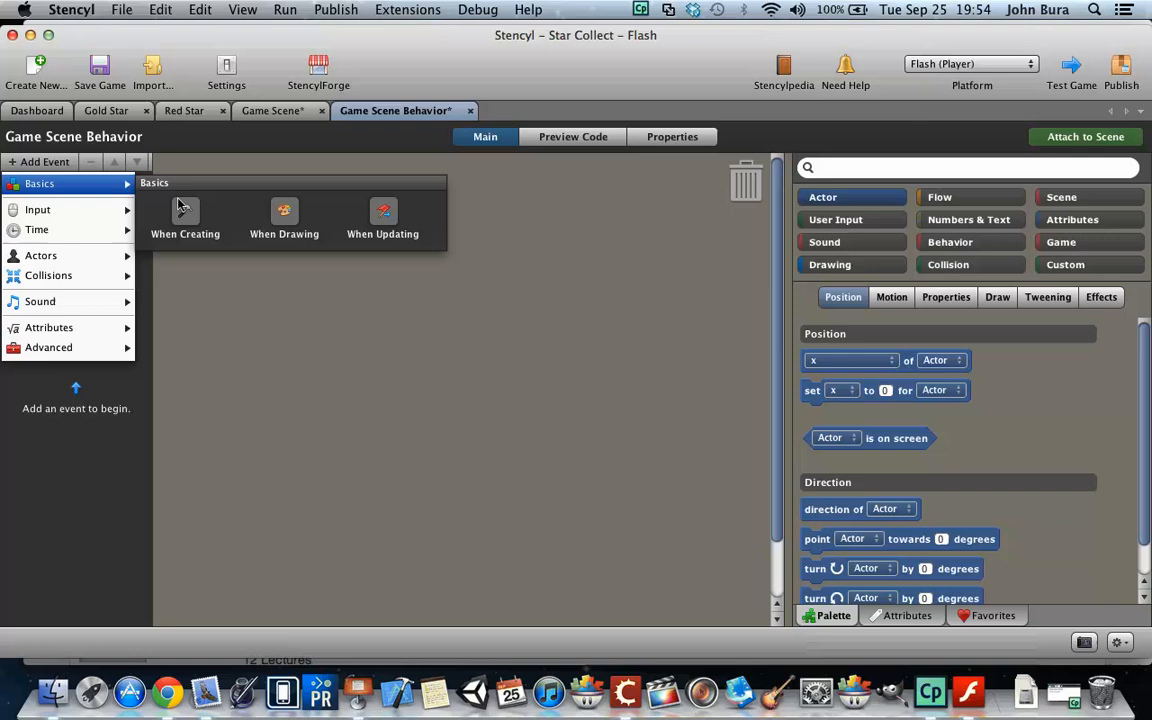
click(185, 215)
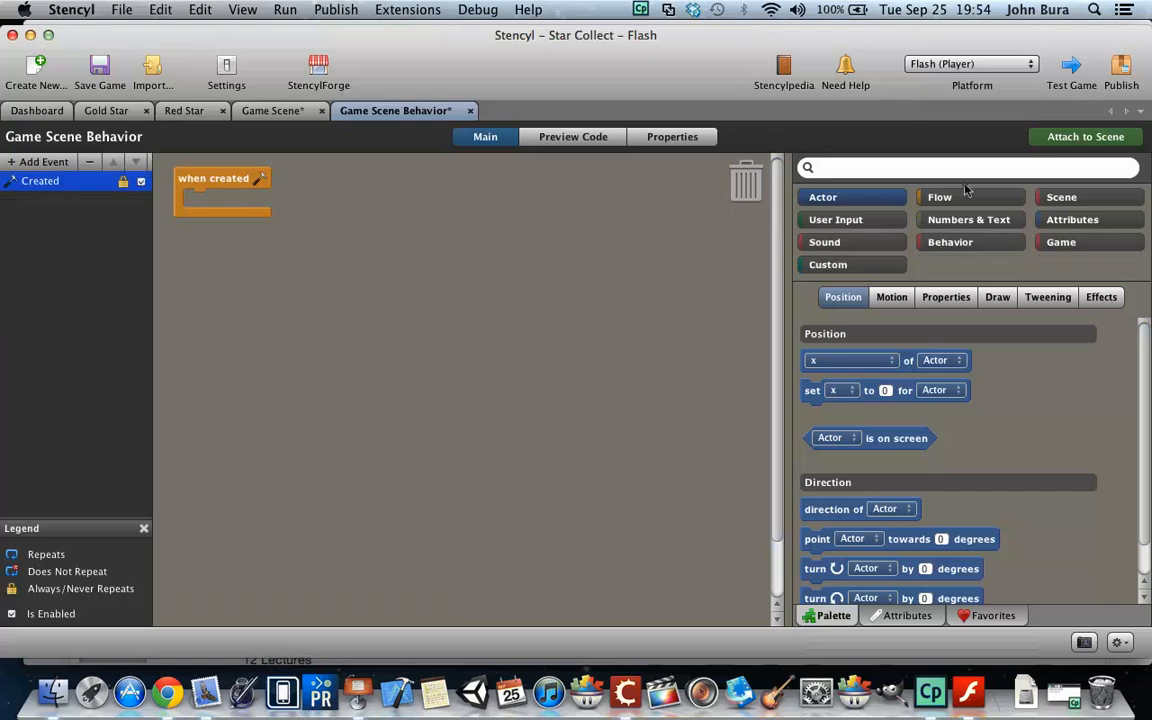
click(939, 197)
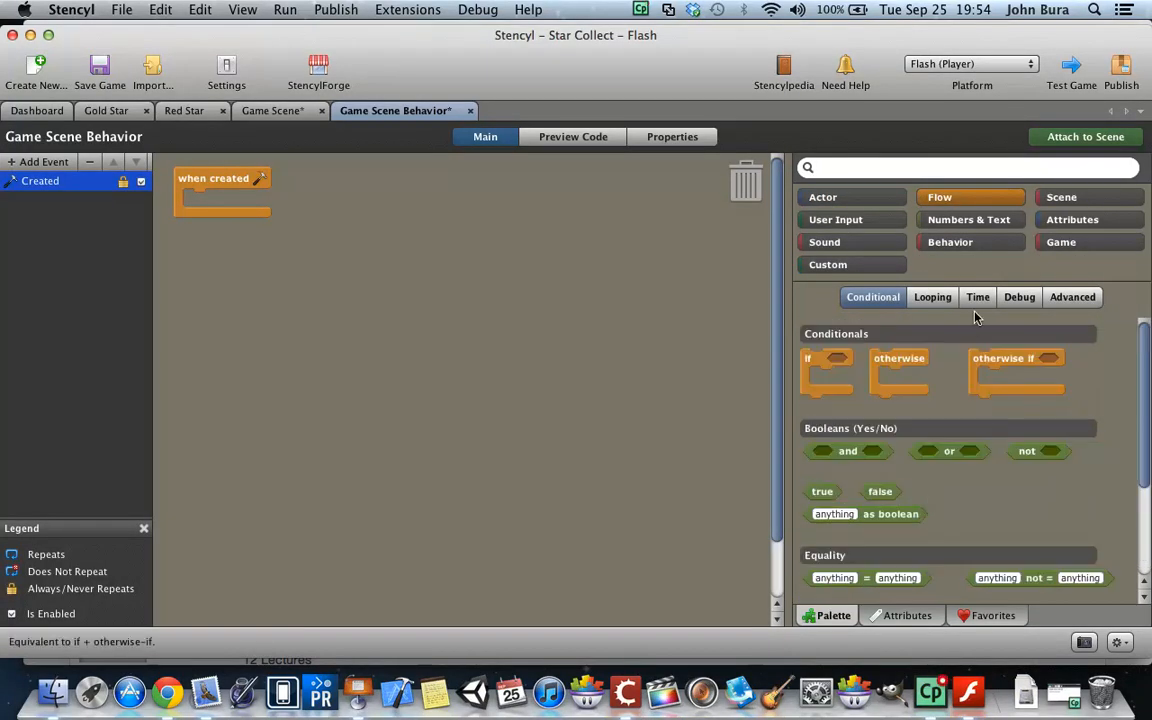
click(977, 296)
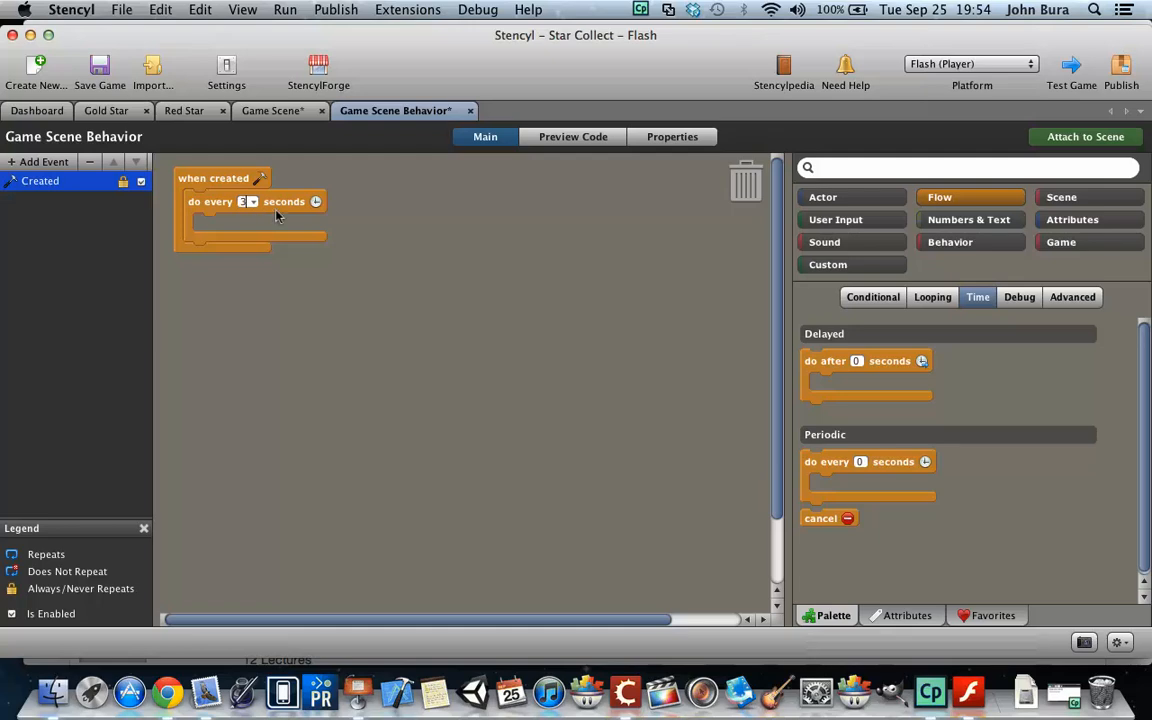
text(3)
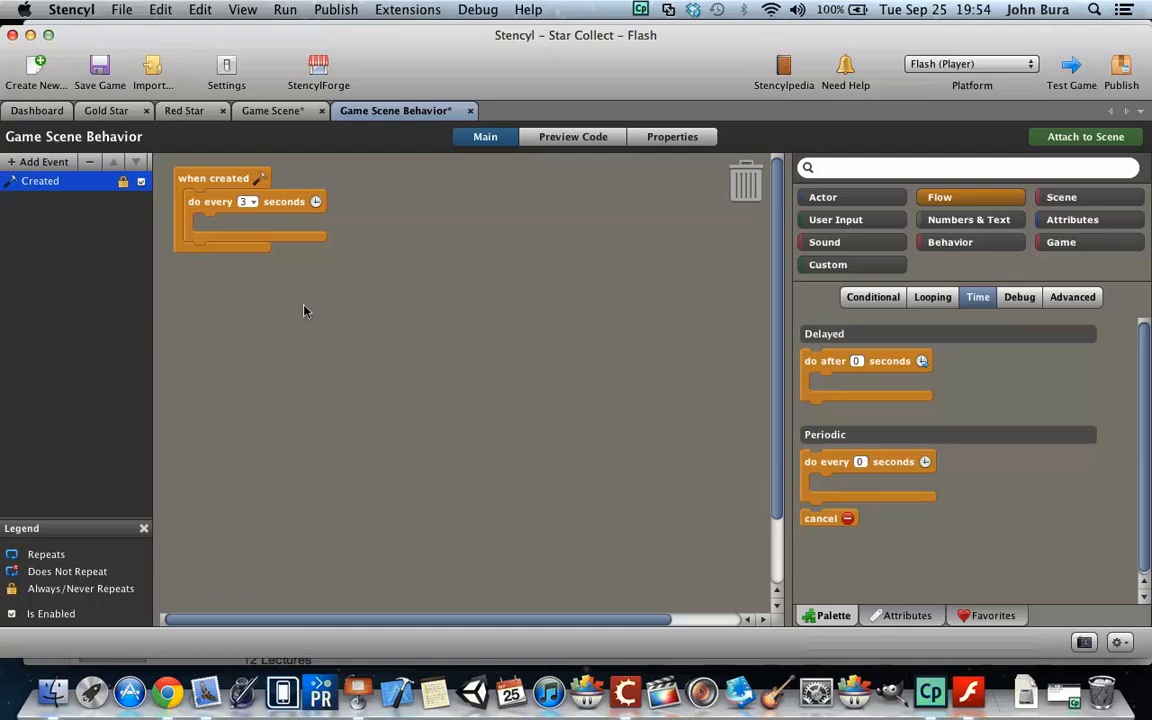
mouse_move(1085, 232)
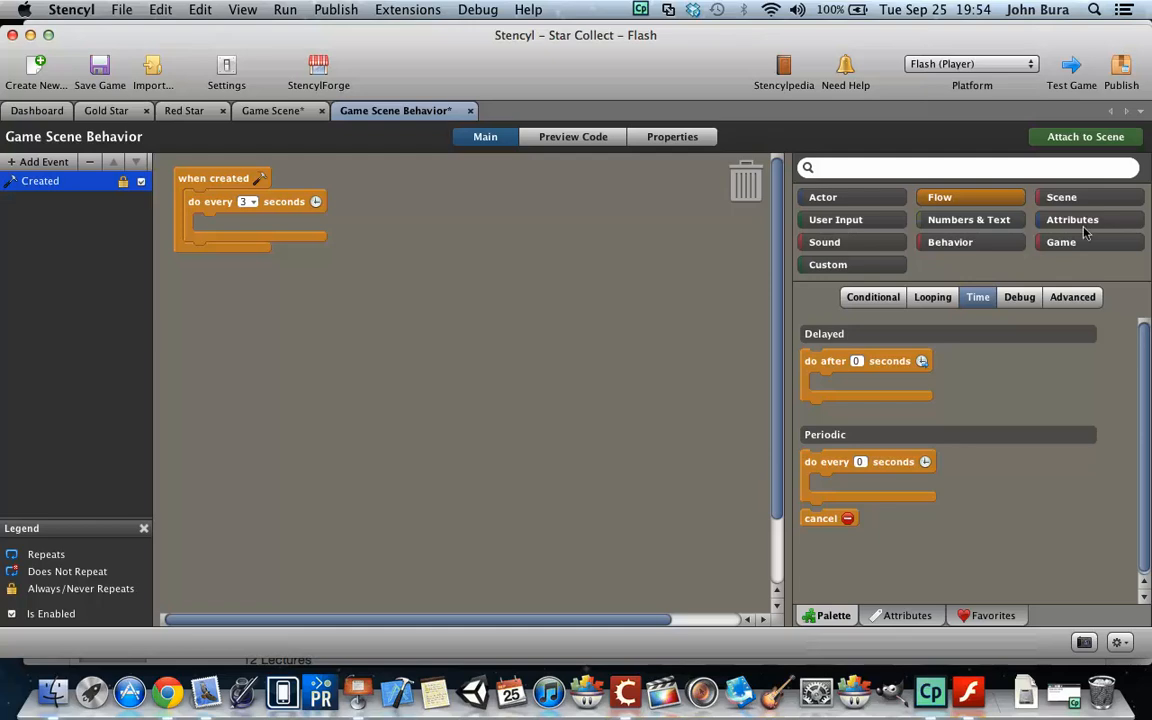
click(1061, 196)
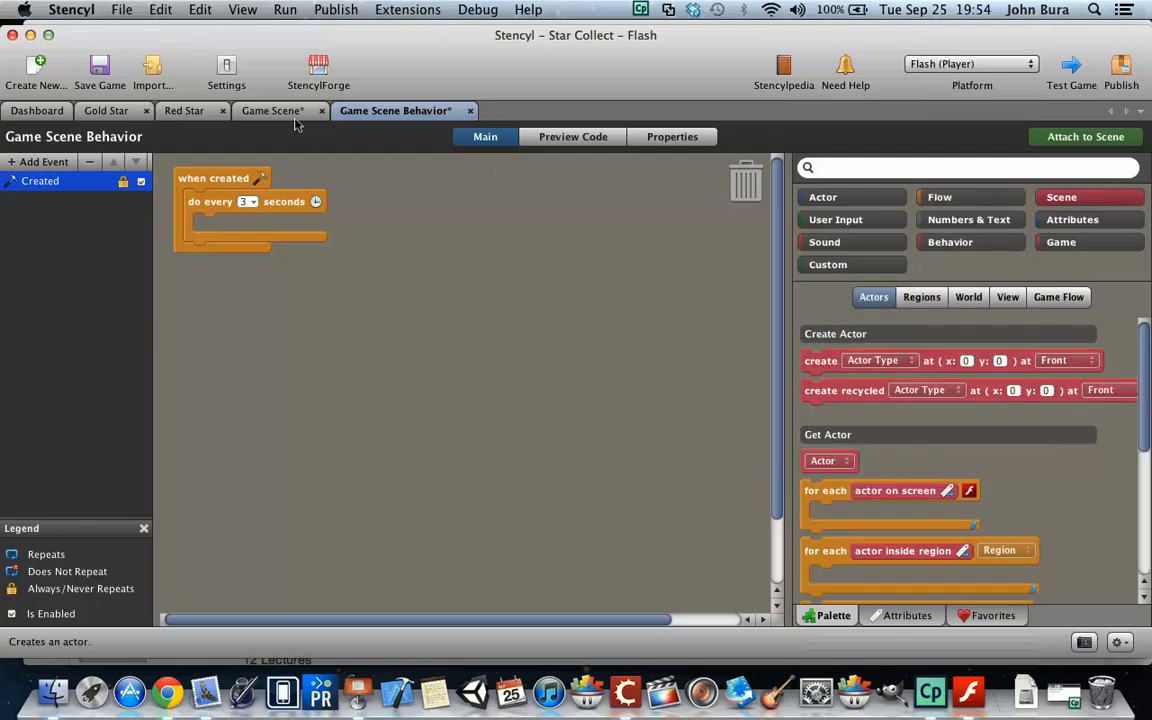
Step: Copy Red Star's create block and paste two copies into the timer, one set to Gold Star
click(184, 110)
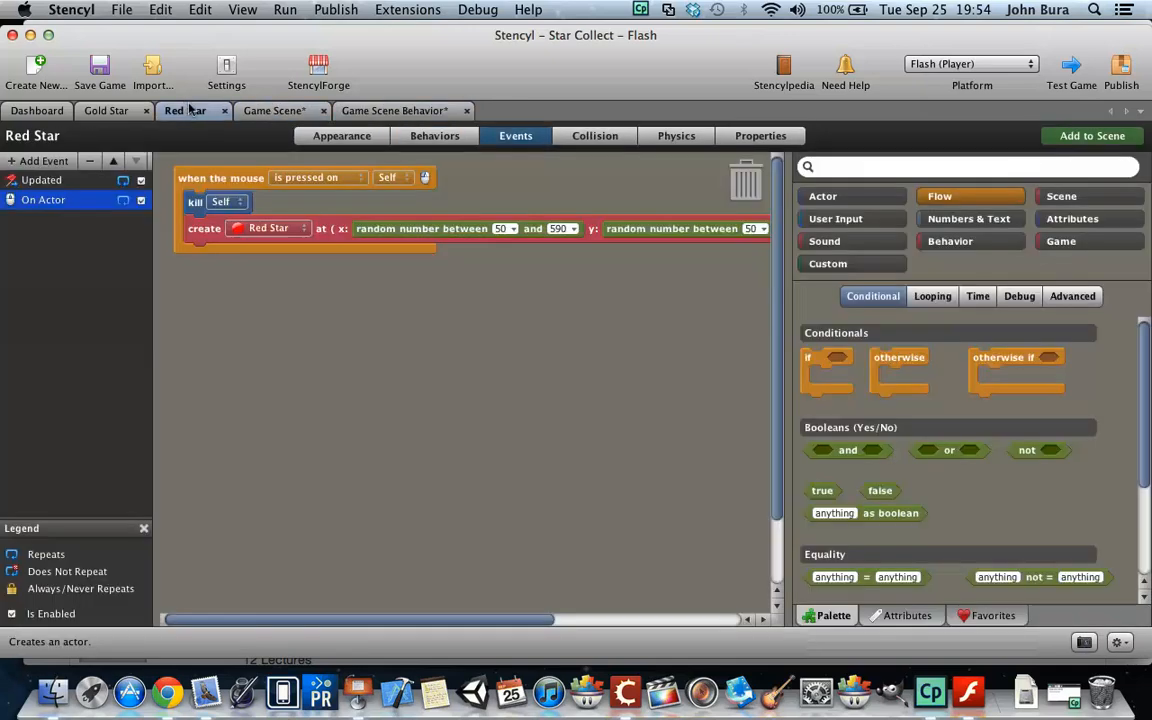
drag(204, 228, 204, 294)
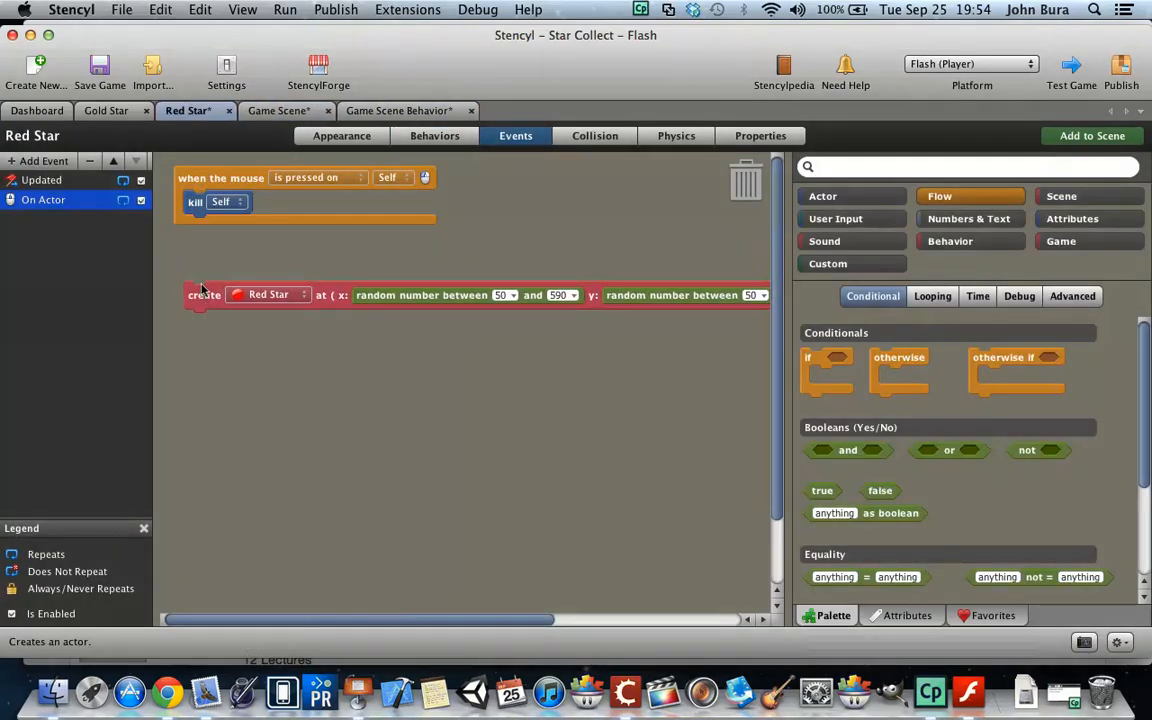
right_click(204, 294)
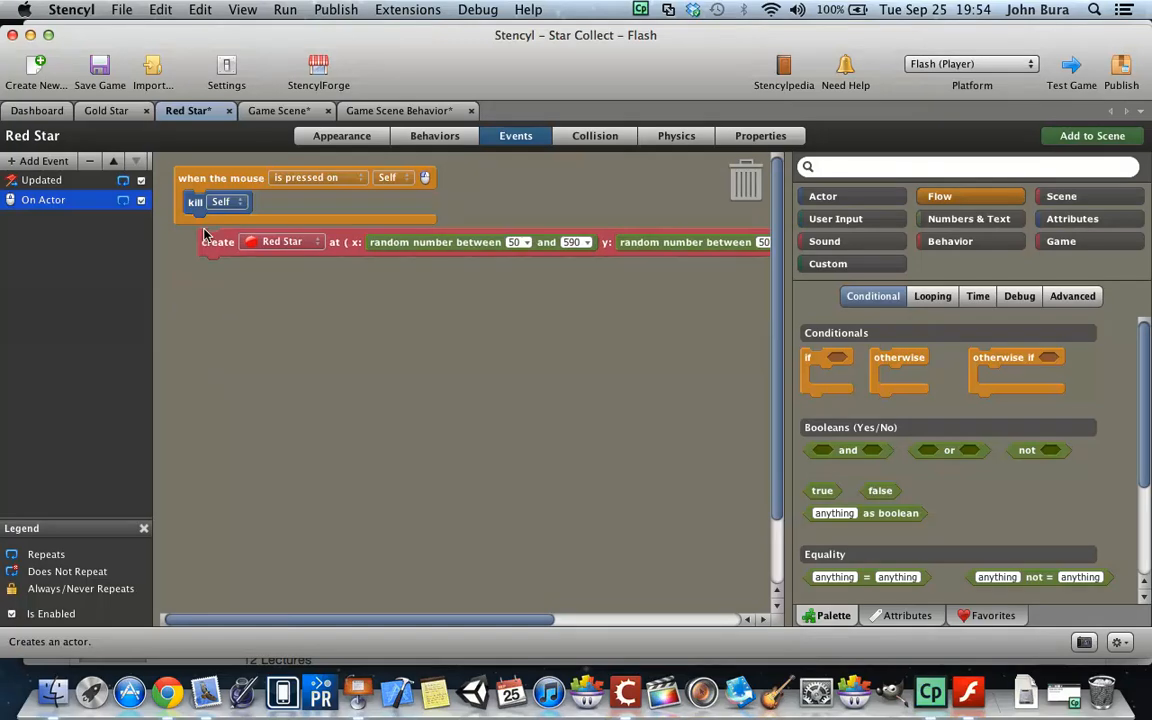
click(399, 110)
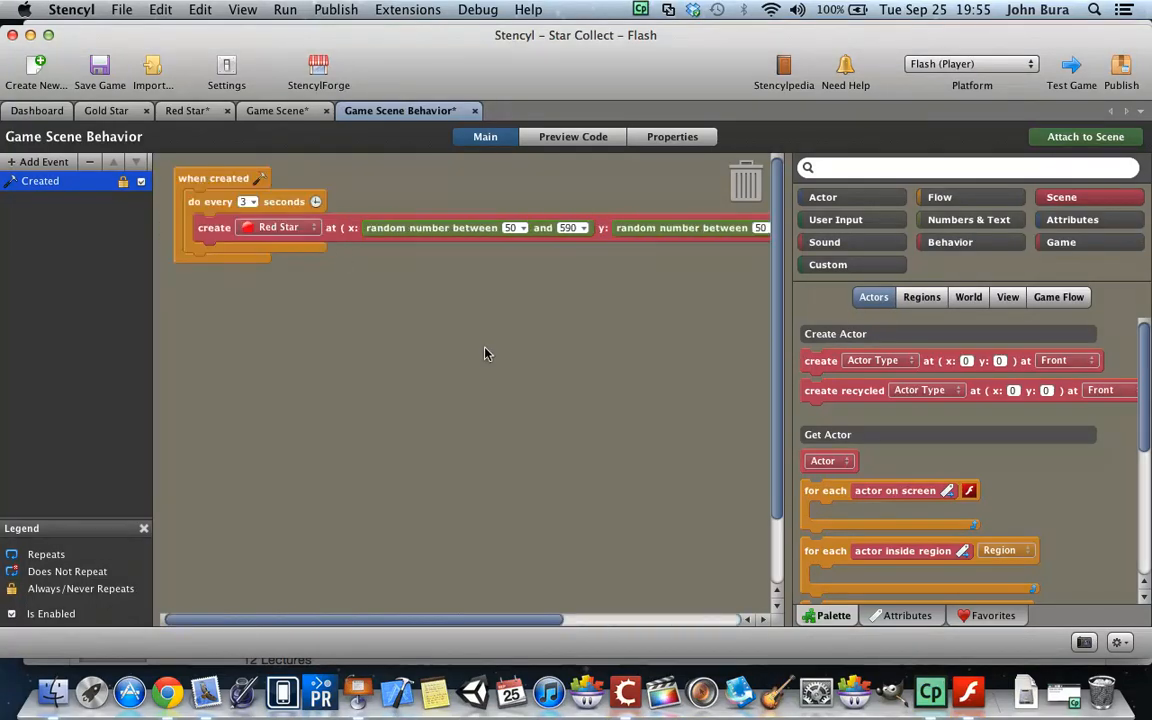
right_click(485, 353)
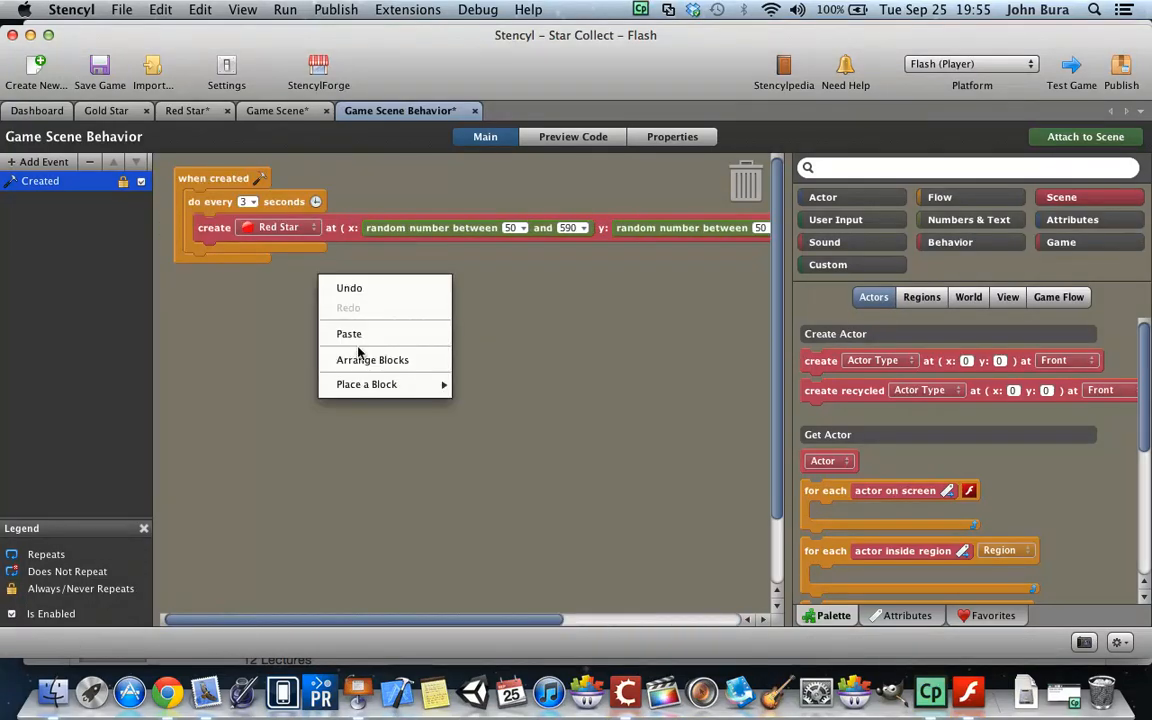
click(349, 333)
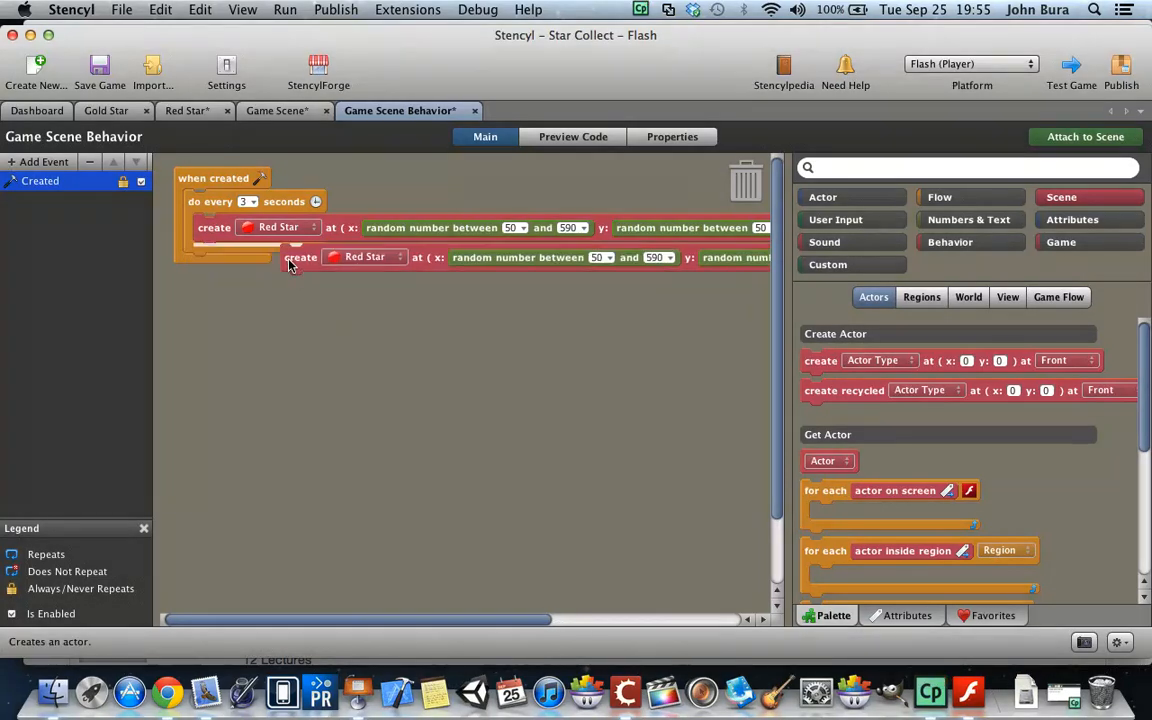
click(364, 256)
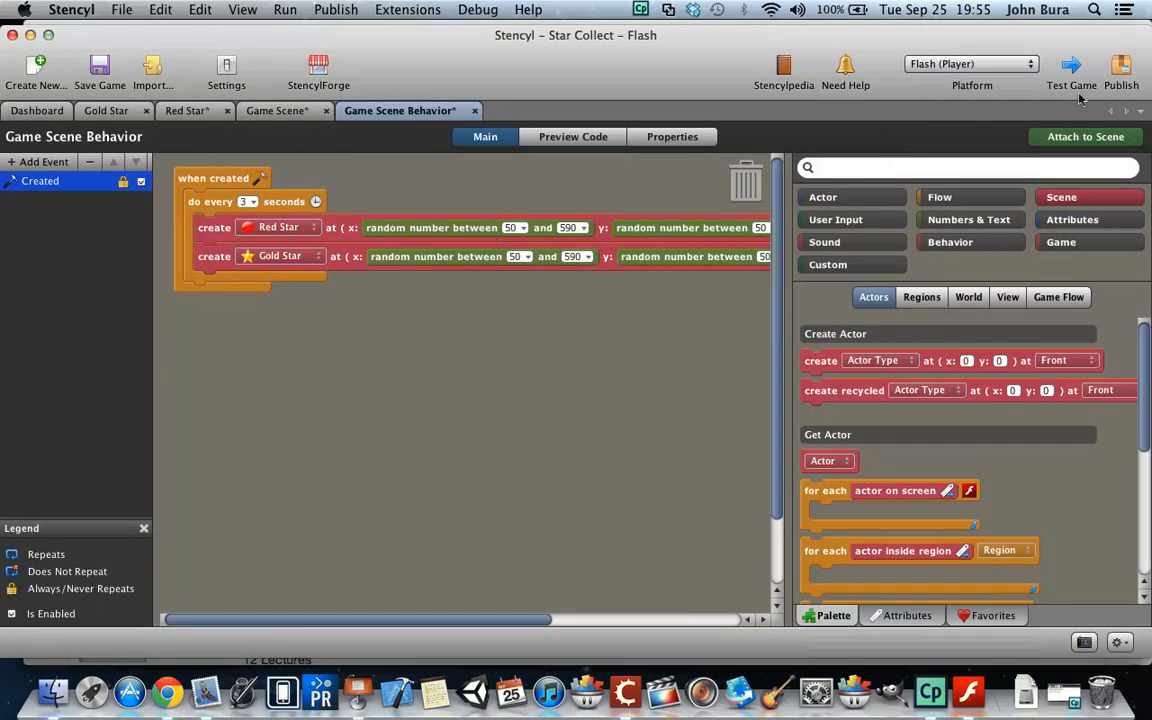
Step: Test-run the star spawning, close the preview, and view the Red Star events
click(1071, 70)
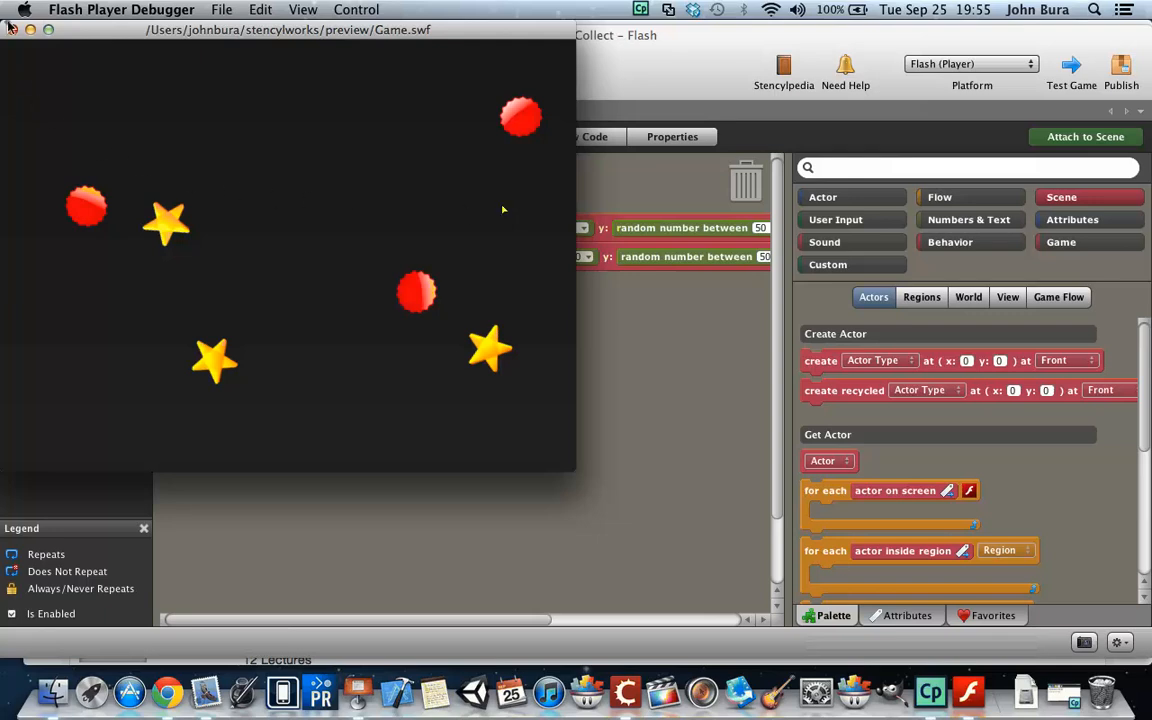
click(13, 30)
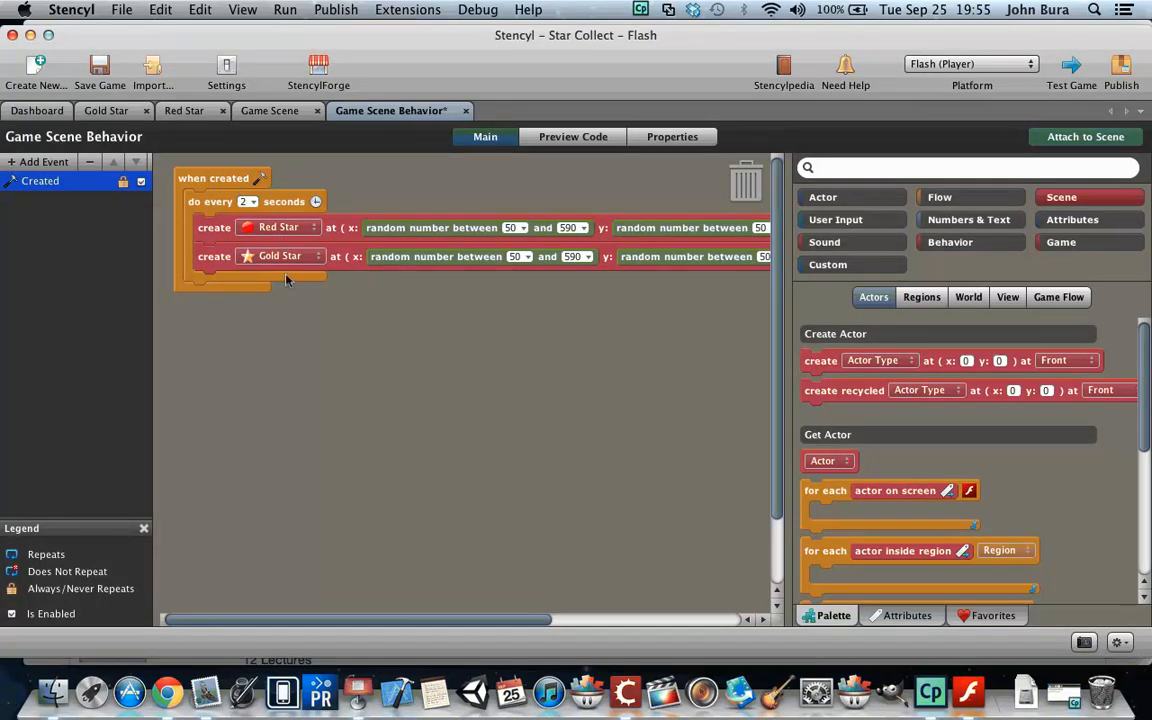
click(269, 110)
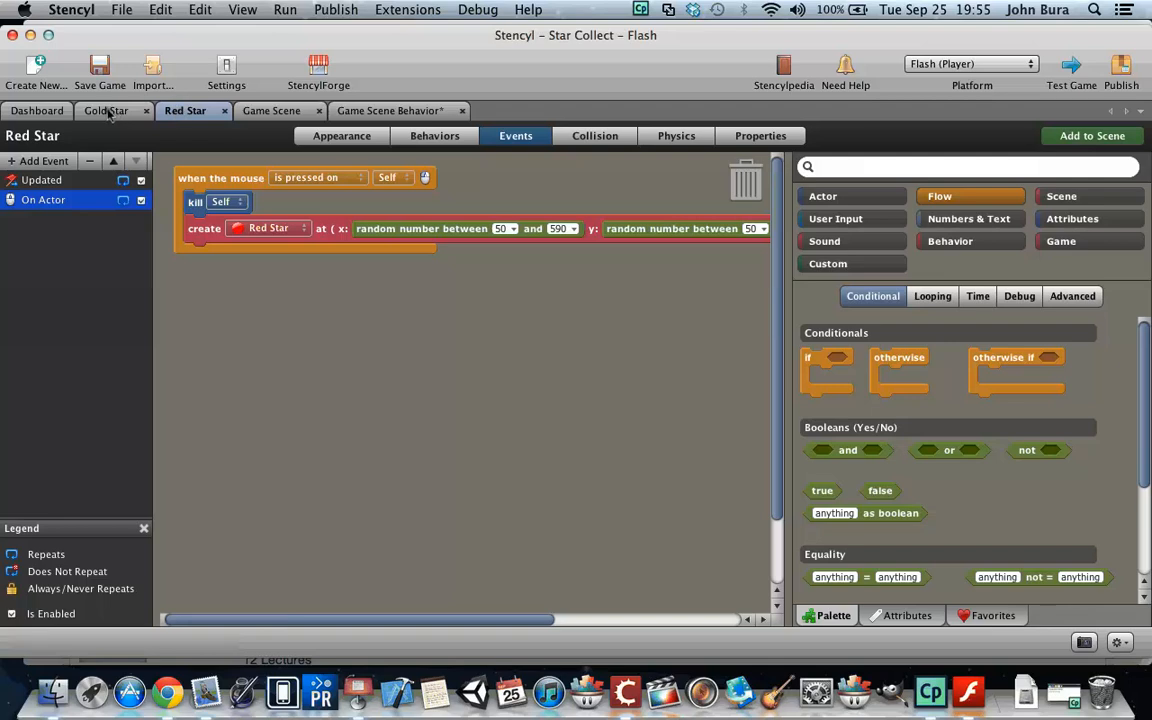
Step: Add a when-created event to Gold Star with a do-after-6-seconds block
click(106, 110)
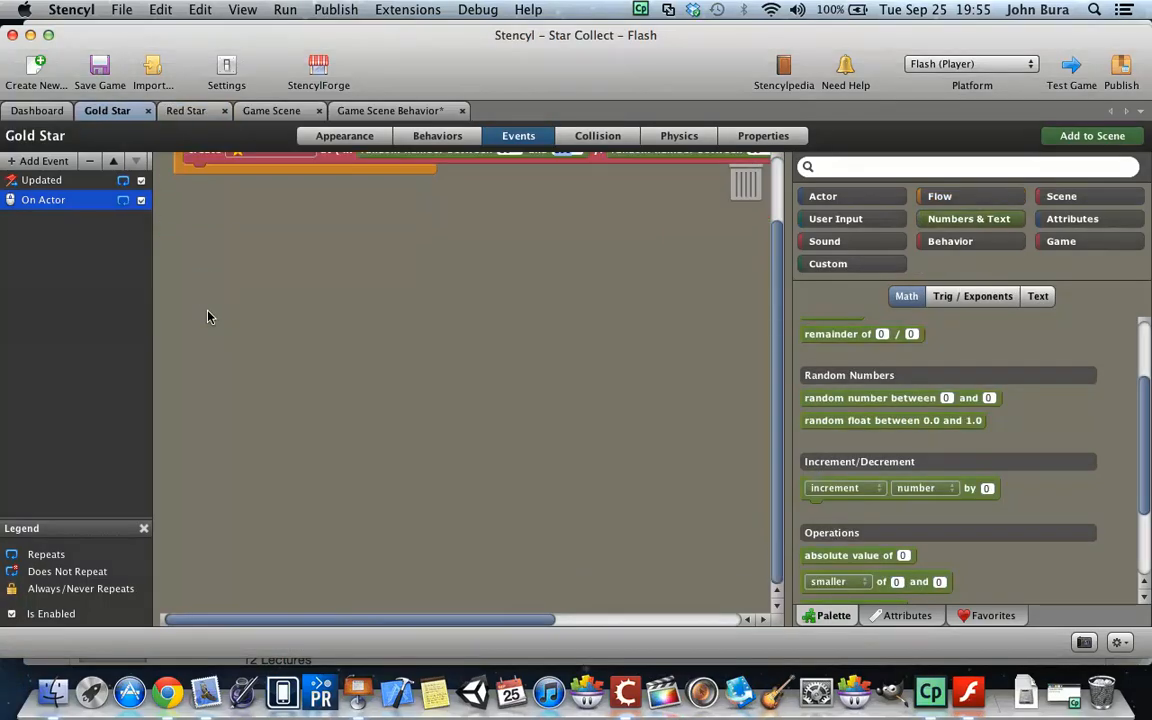
click(44, 161)
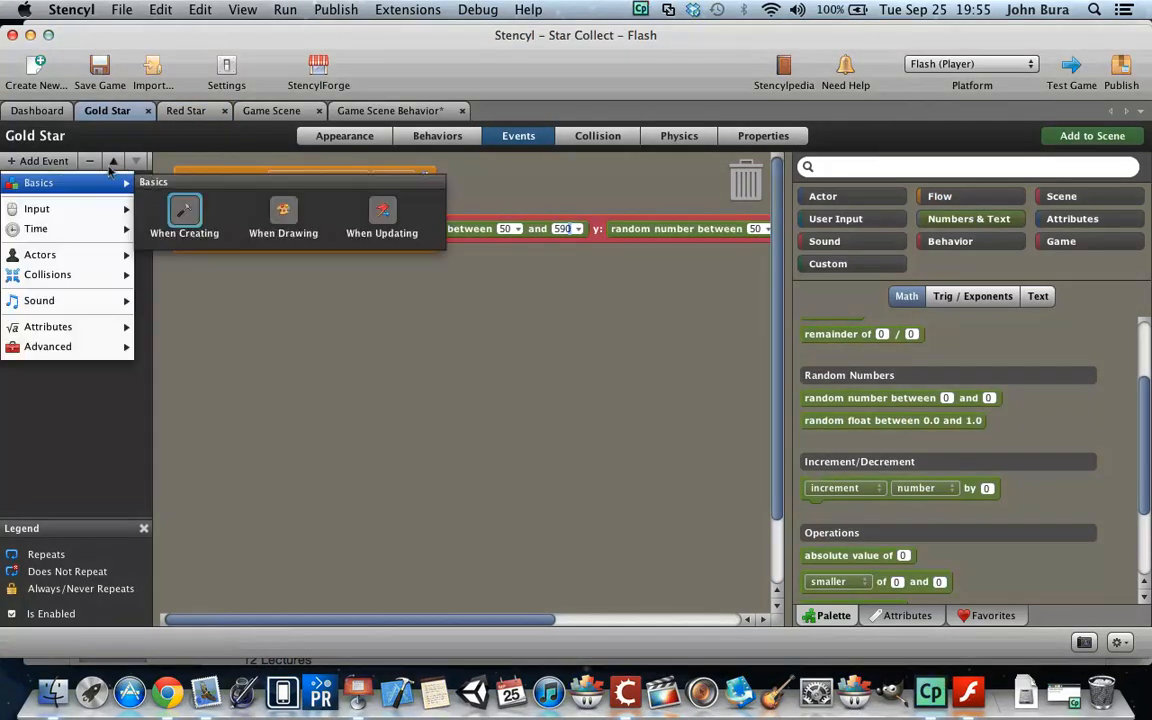
click(184, 215)
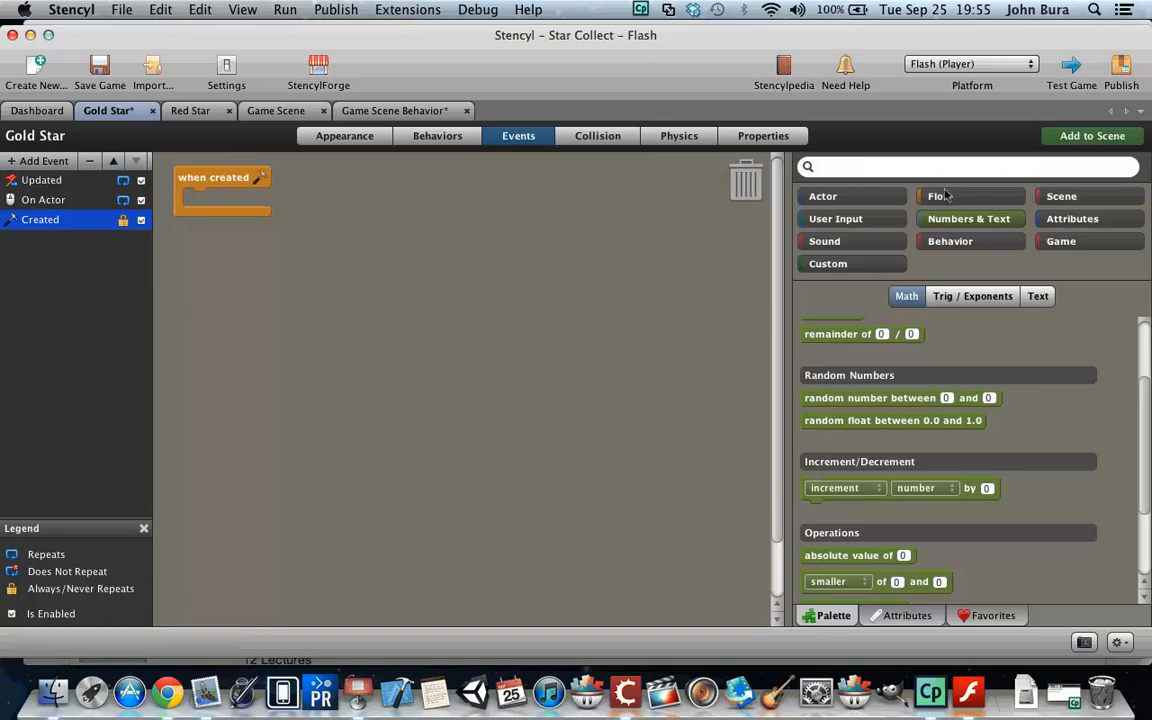
click(939, 195)
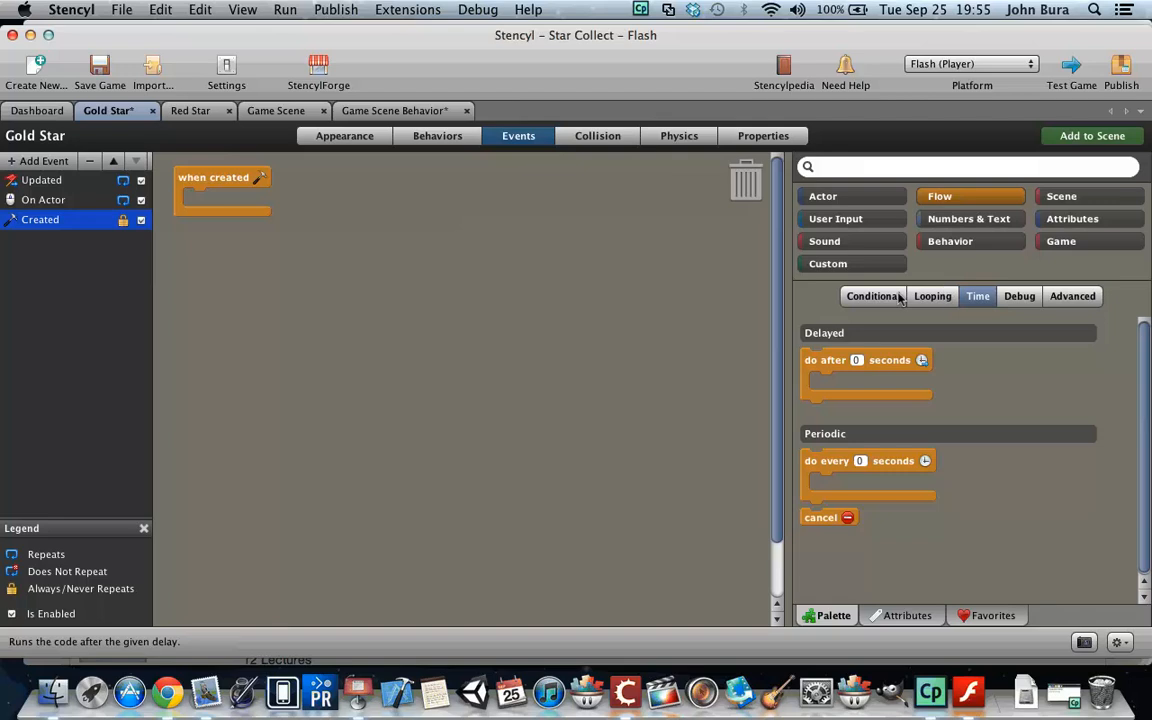
drag(865, 360, 385, 210)
text(6)
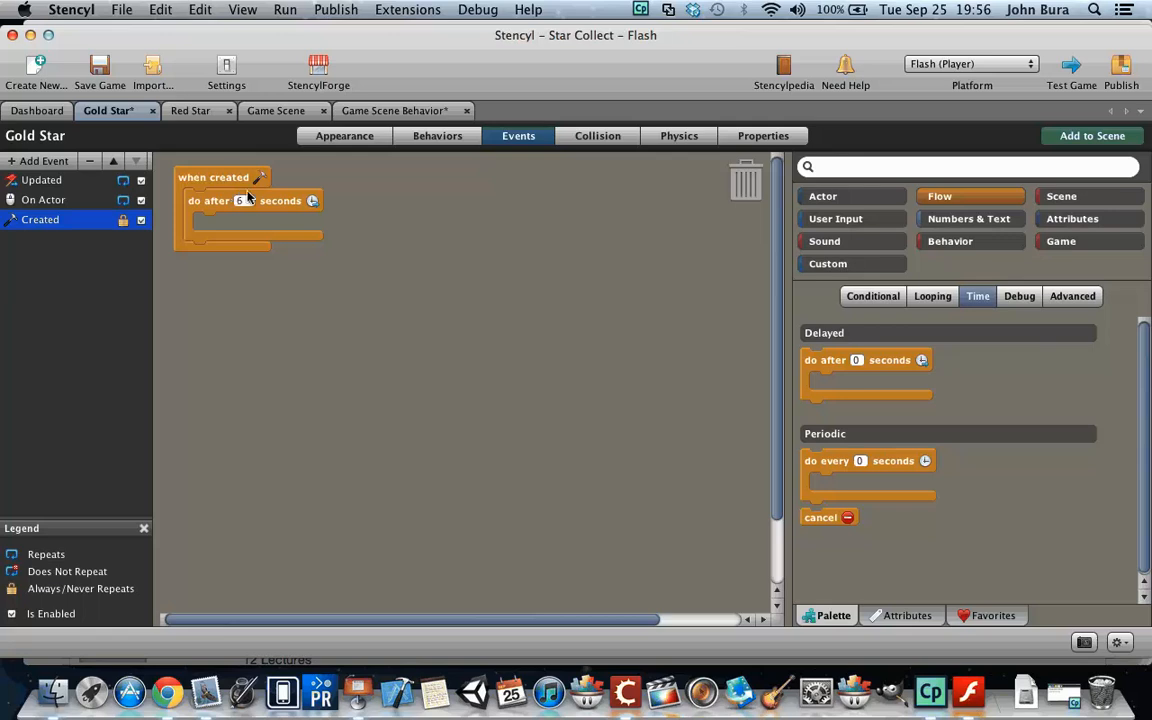
mouse_move(333, 350)
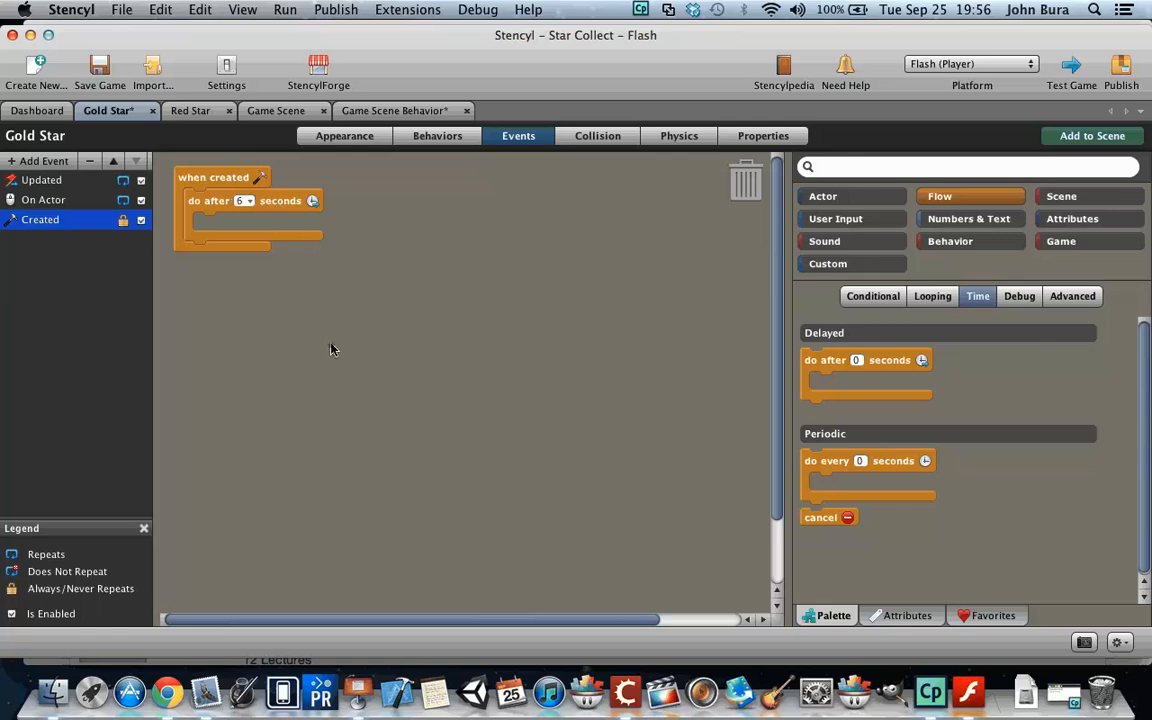
Step: Paste a kill Self block inside the 6-second delay block
right_click(333, 349)
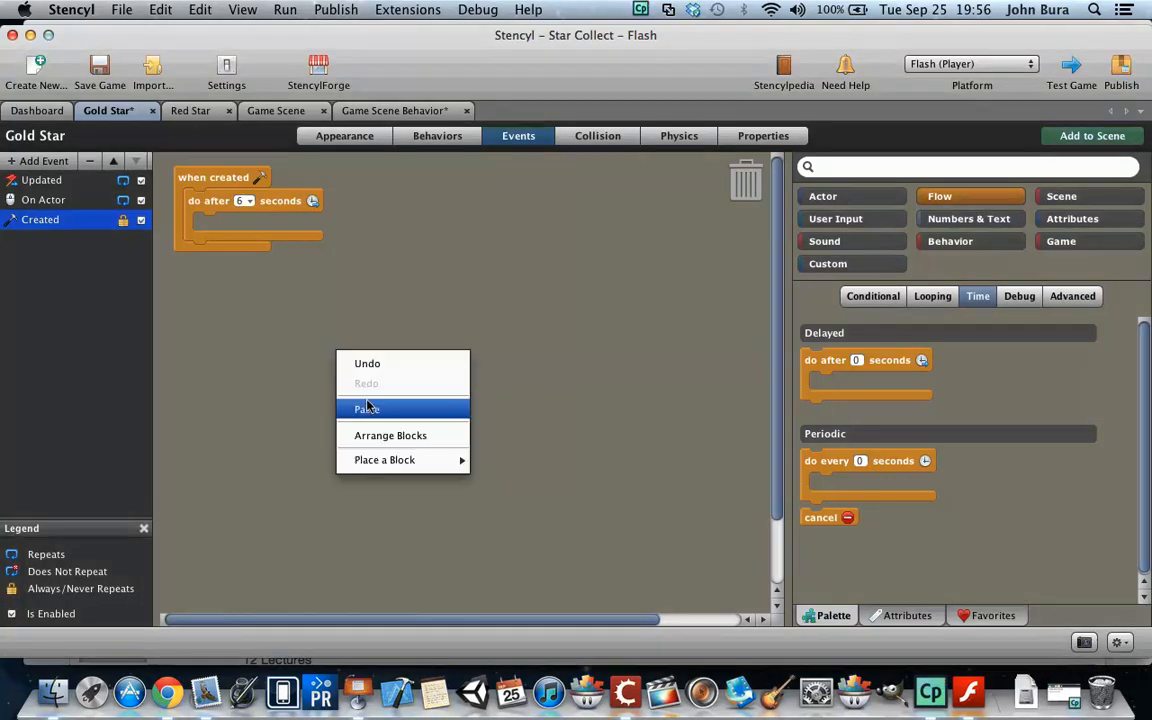
click(366, 408)
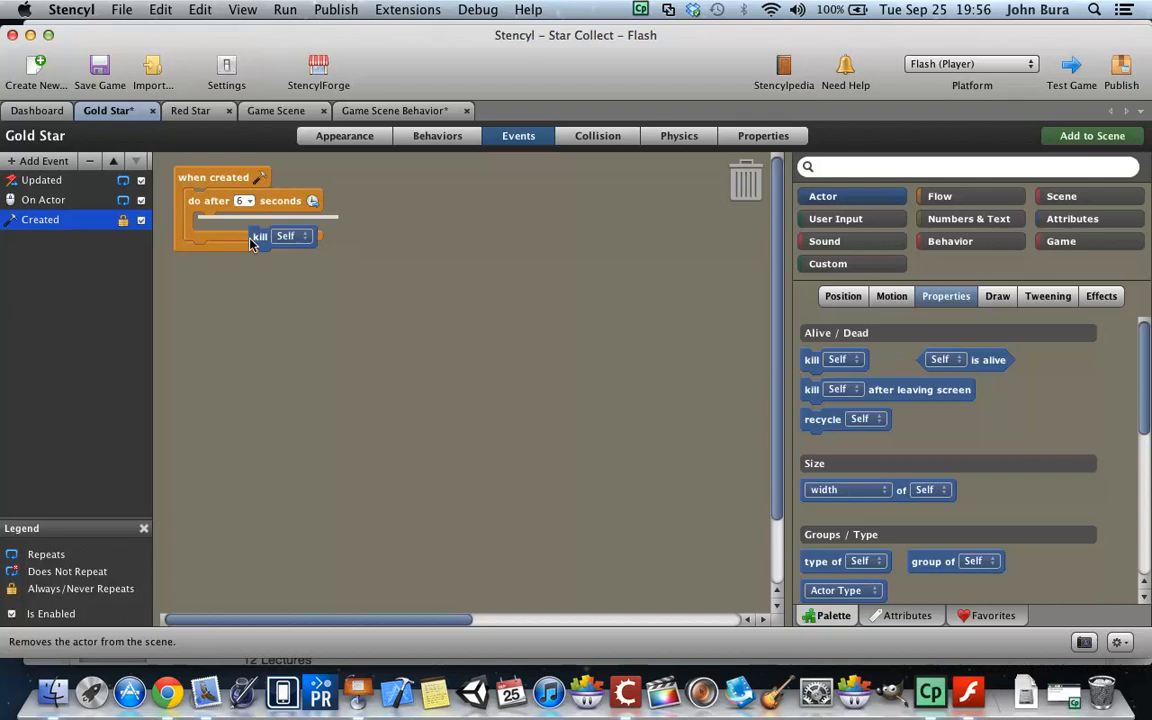
drag(260, 236, 240, 215)
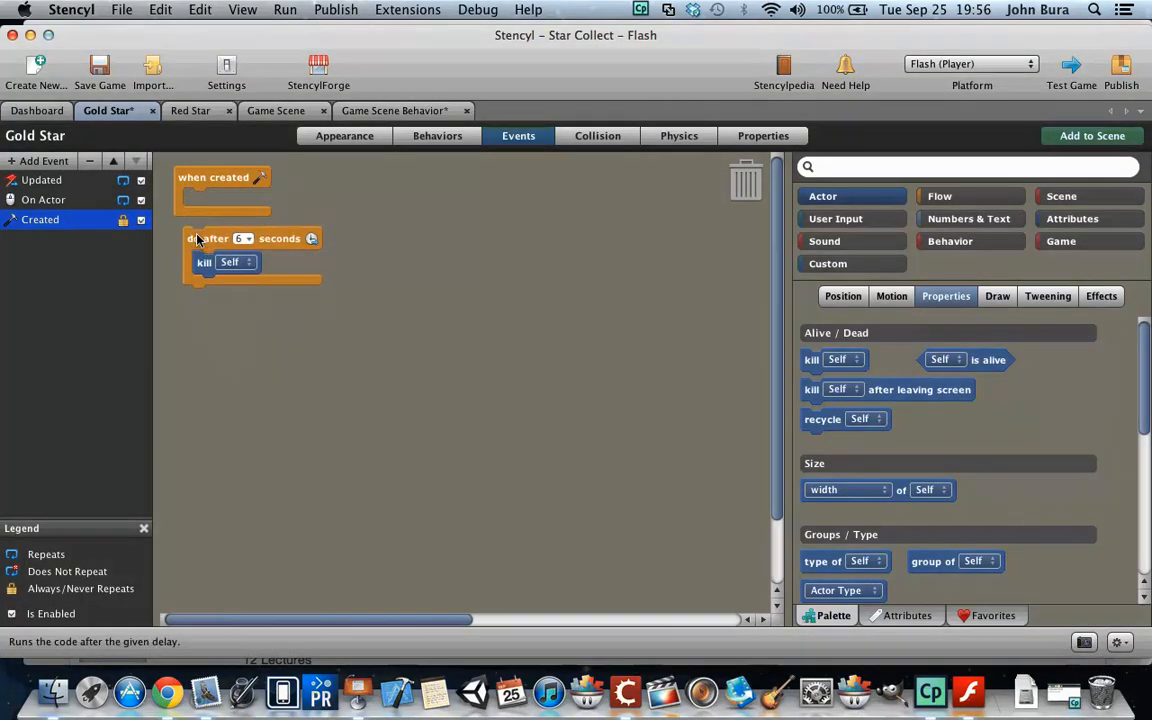
mouse_move(210, 328)
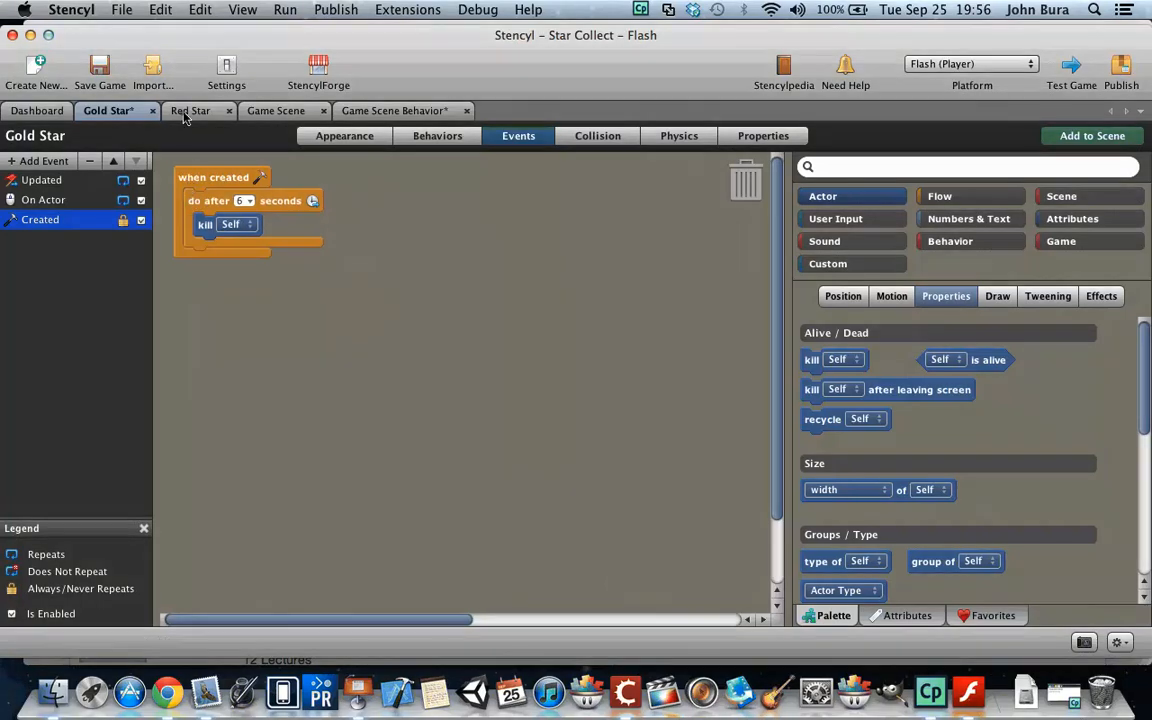
Step: Give Red Star a when-created event with the do-after-6-seconds kill Self block, then test-run
click(189, 110)
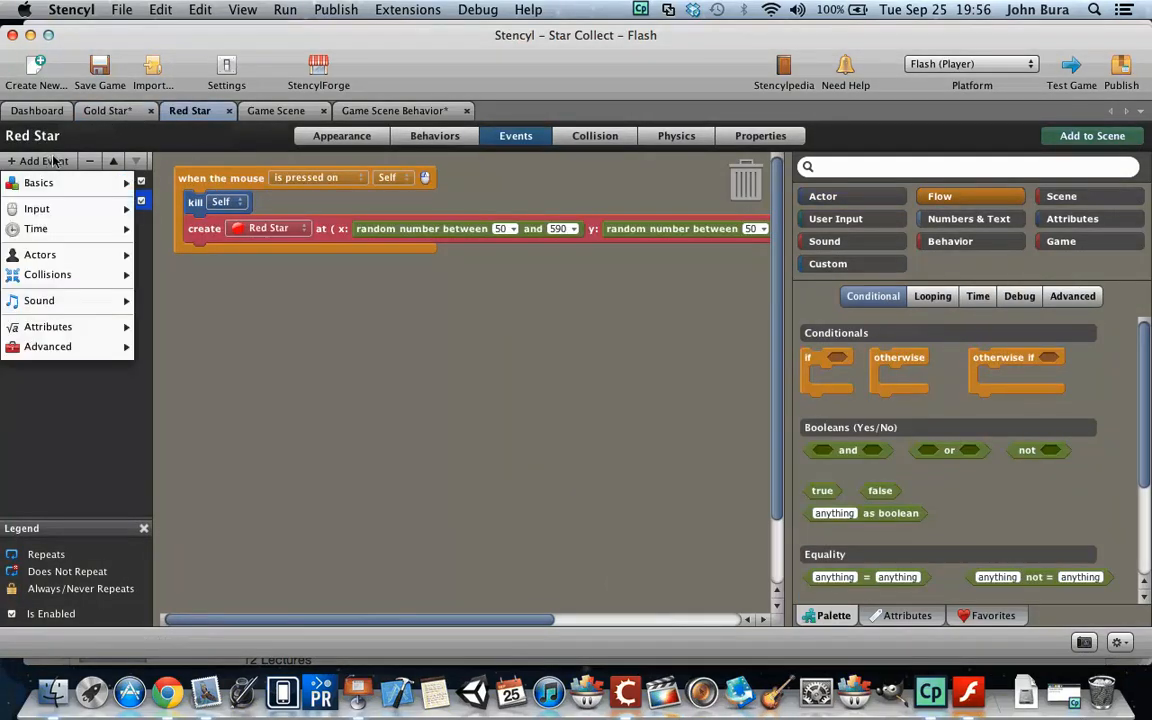
click(40, 219)
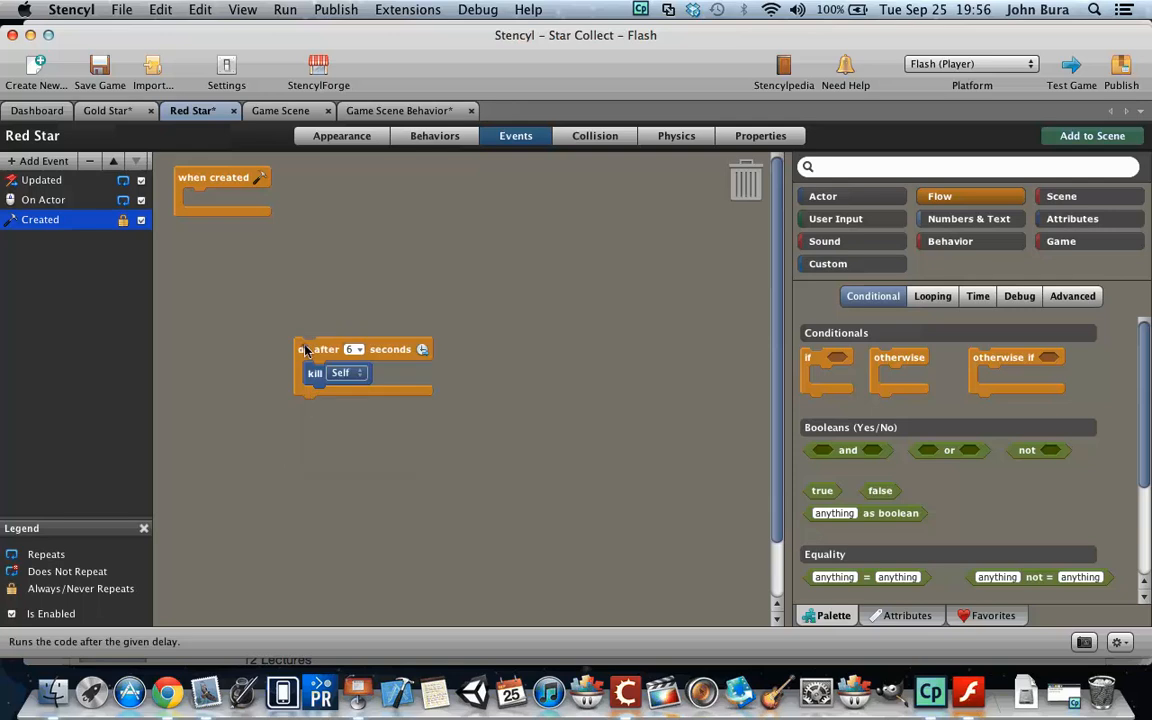
drag(320, 349, 210, 200)
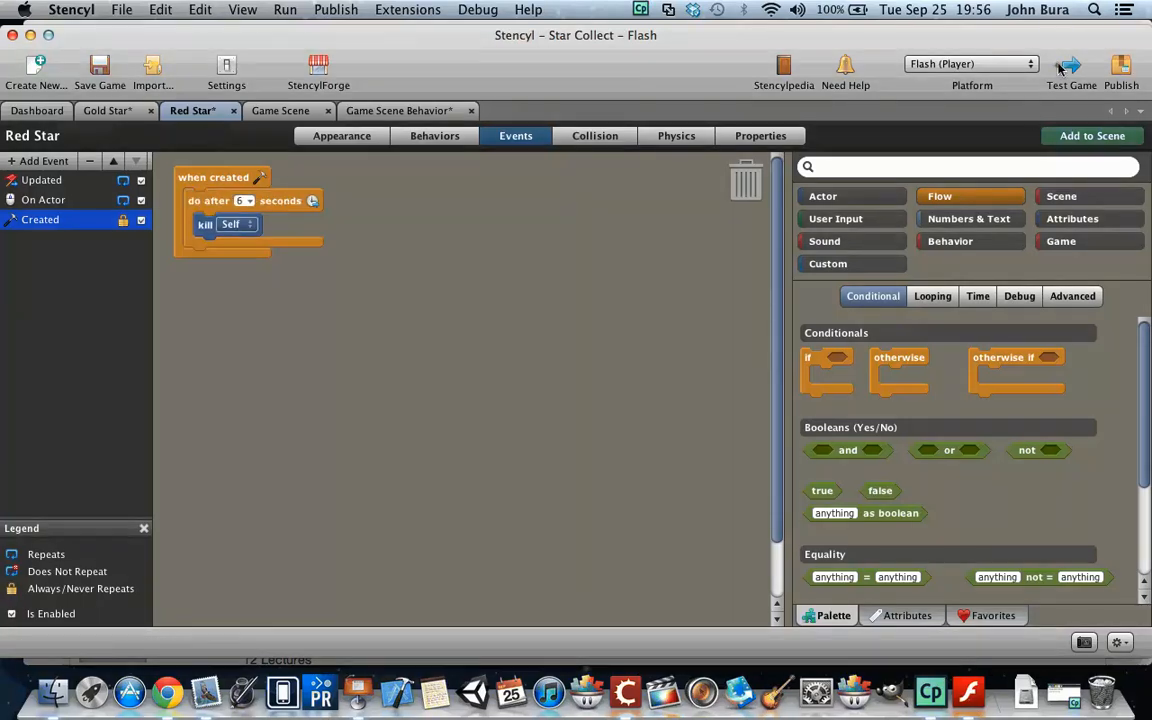
click(1071, 70)
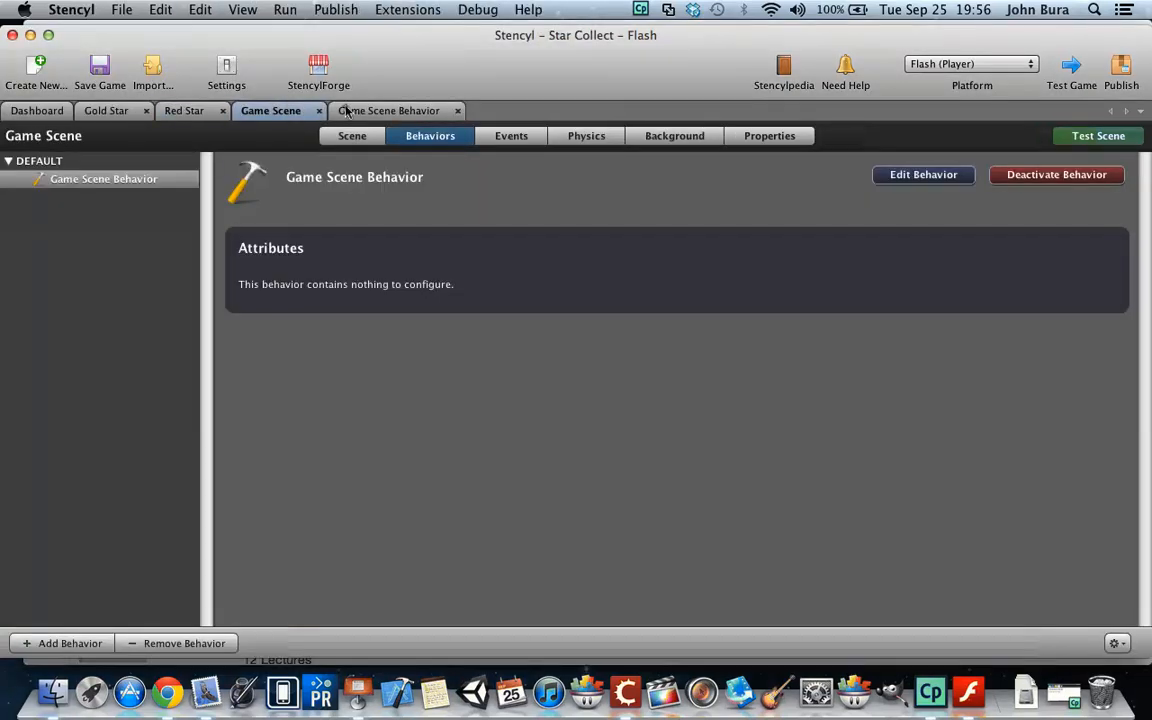
Step: Add a second timer spawning Gold Stars every 2.5 seconds, Red Stars every 1 second, then test
click(922, 174)
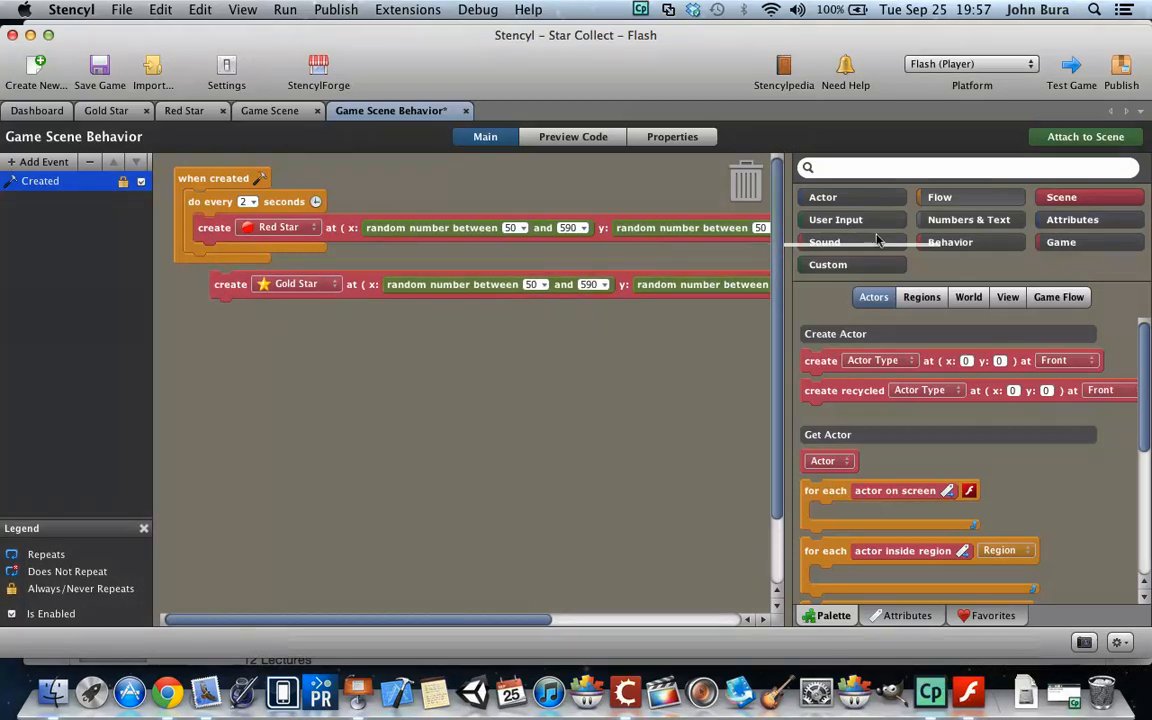
click(939, 197)
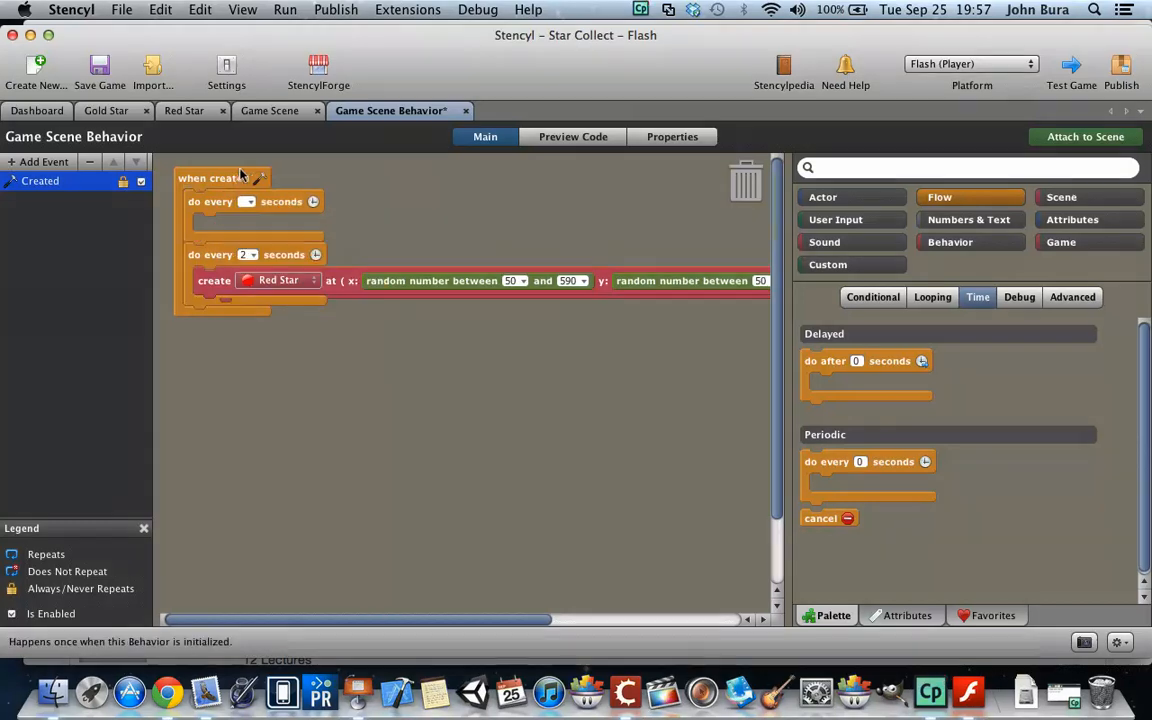
mouse_move(218, 178)
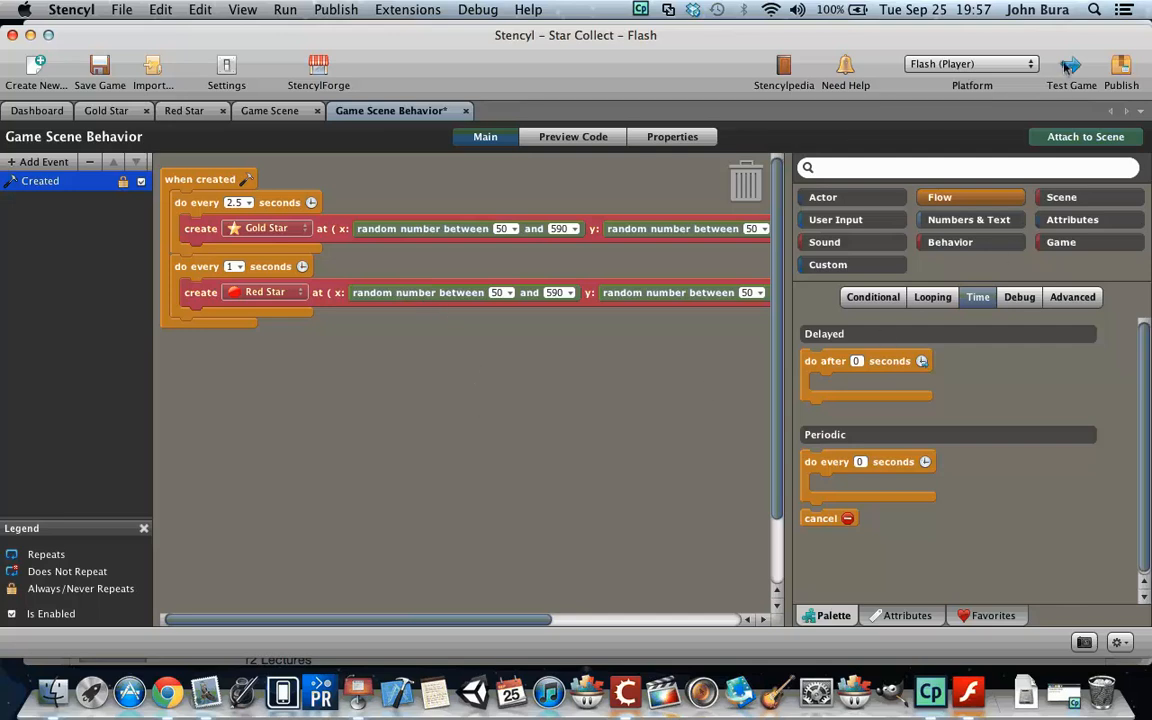
click(1070, 65)
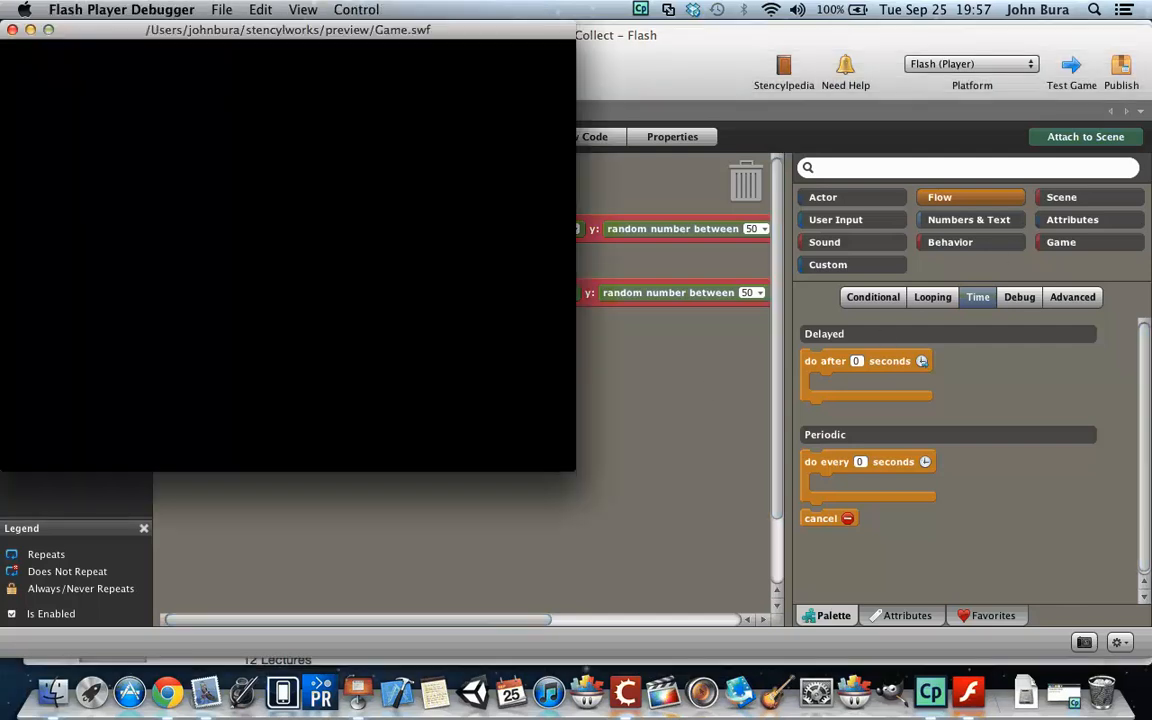